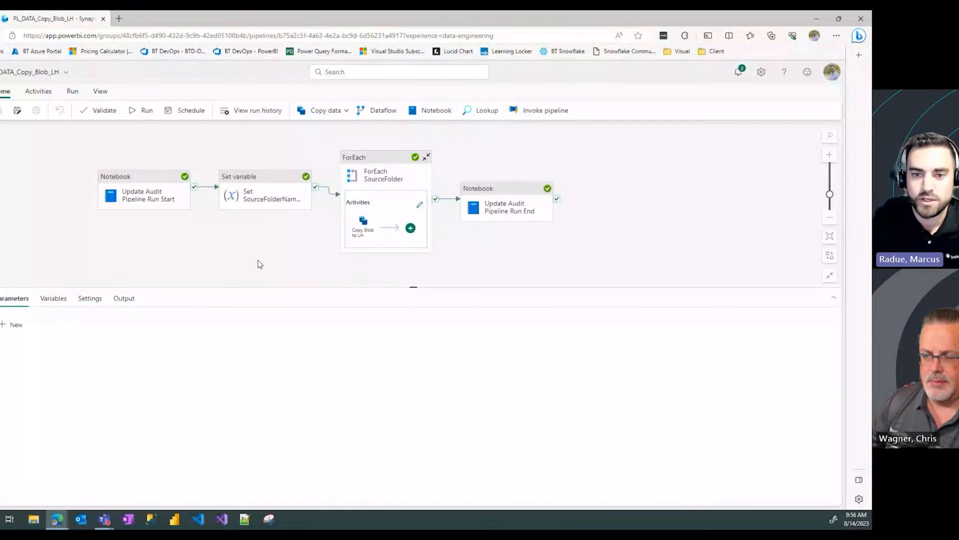
pyautogui.moveTo(237, 257)
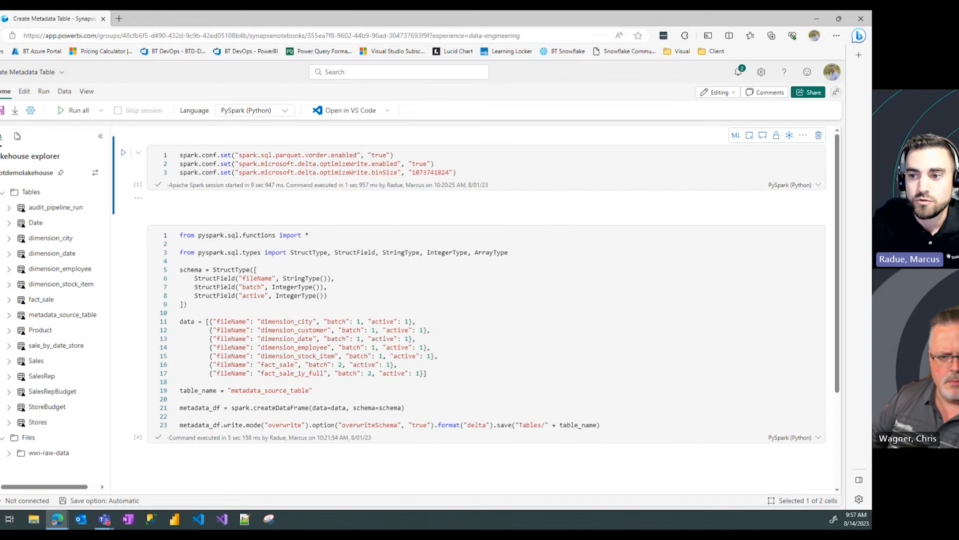
pyautogui.click(698, 246)
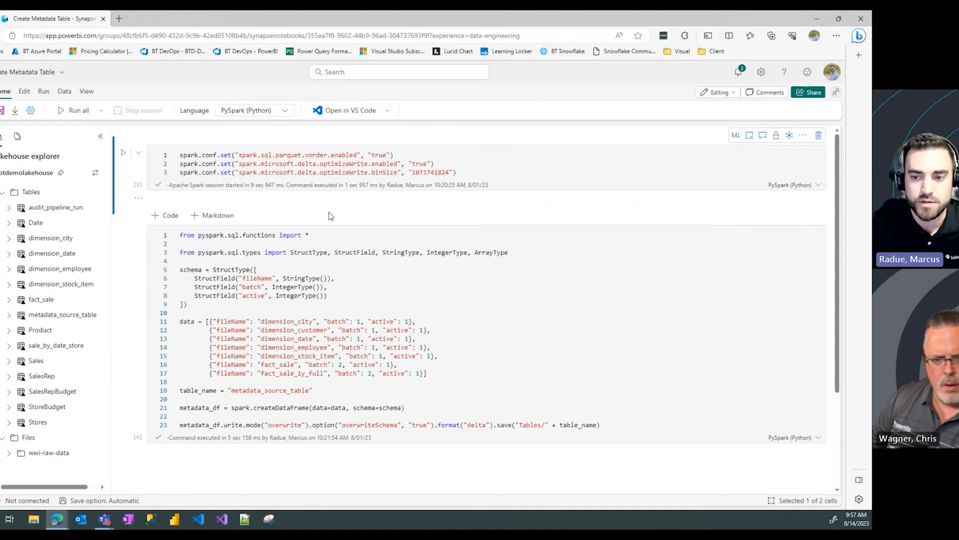
pyautogui.scroll(-3)
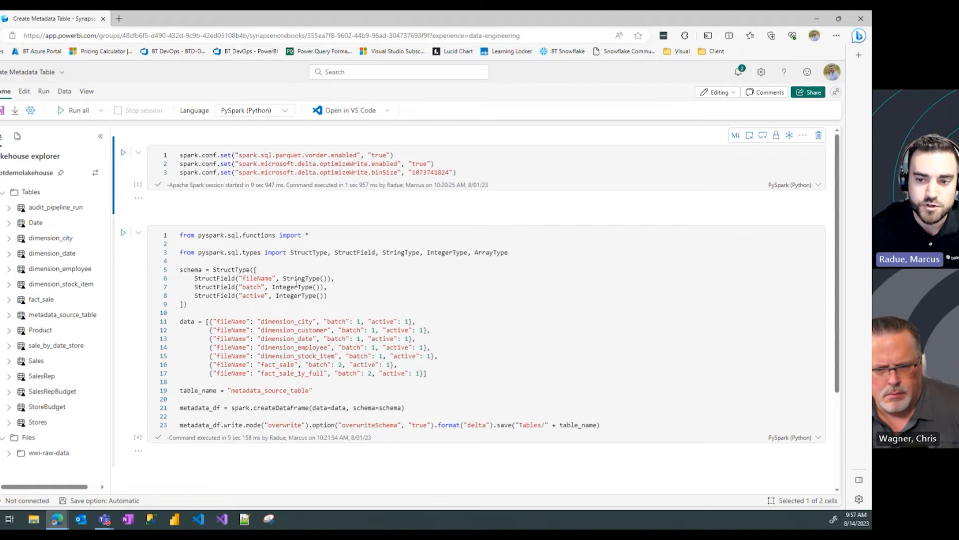
pyautogui.moveTo(190, 270)
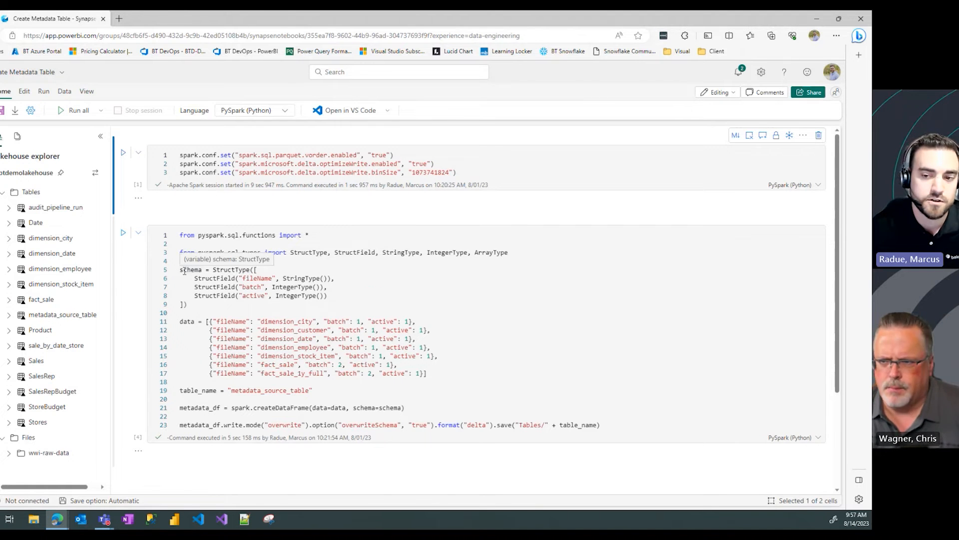
pyautogui.moveTo(340, 282)
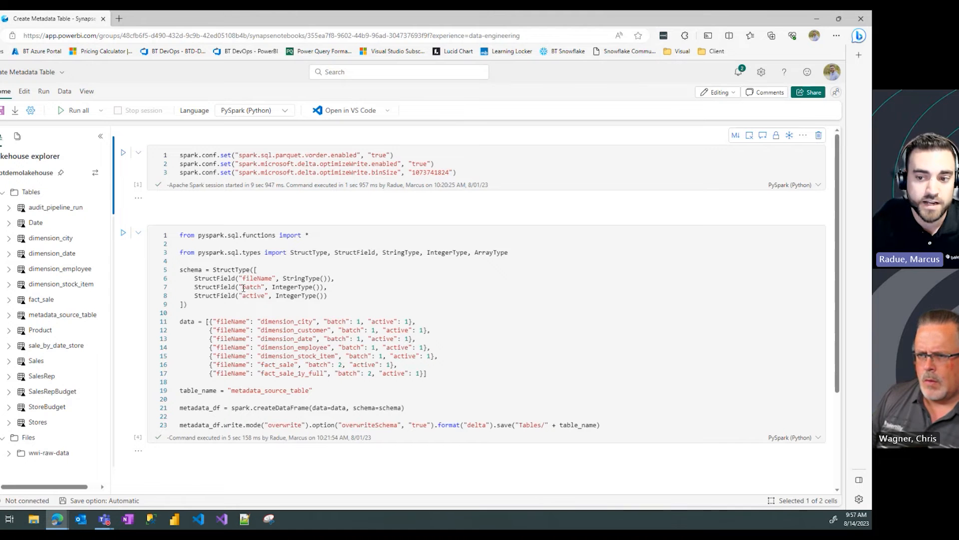
pyautogui.doubleClick(251, 287)
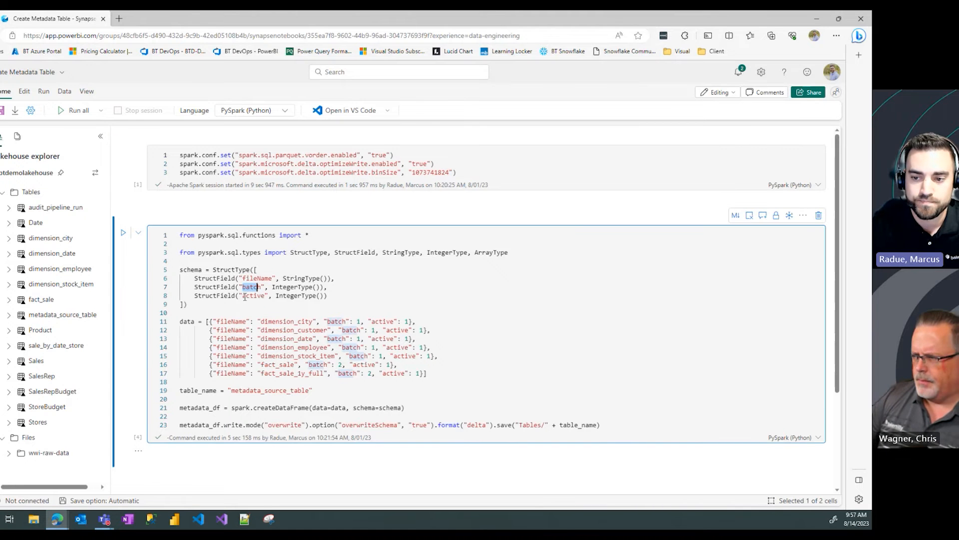
pyautogui.doubleClick(253, 295)
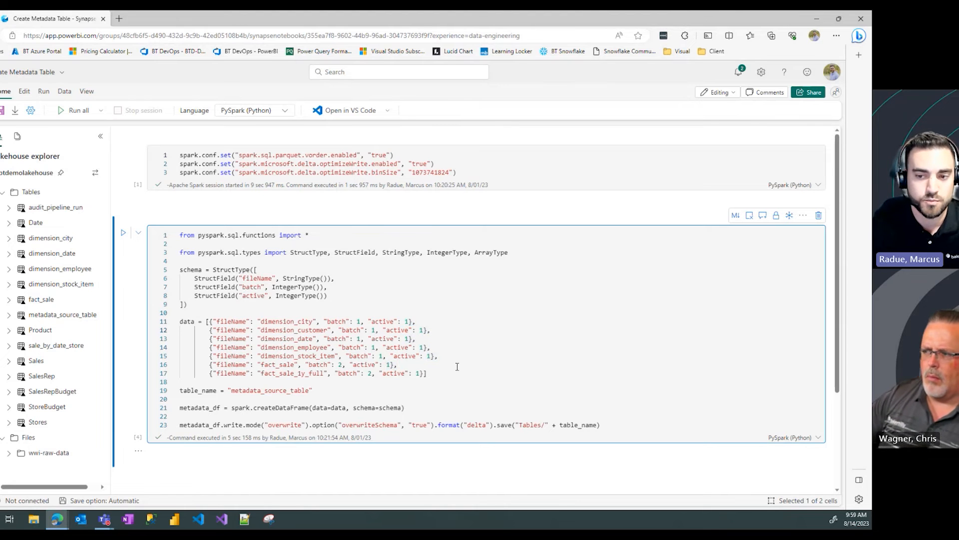
pyautogui.click(433, 330)
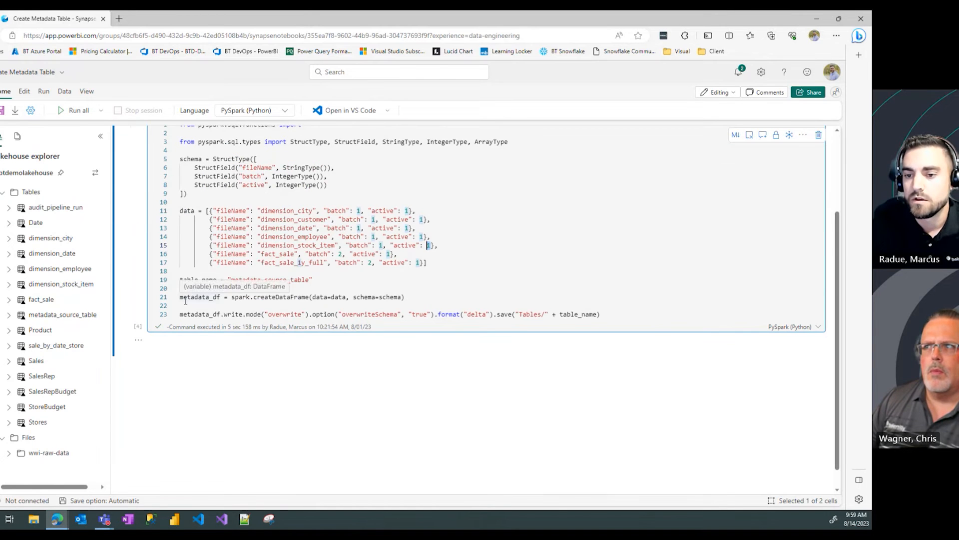
pyautogui.moveTo(351, 283)
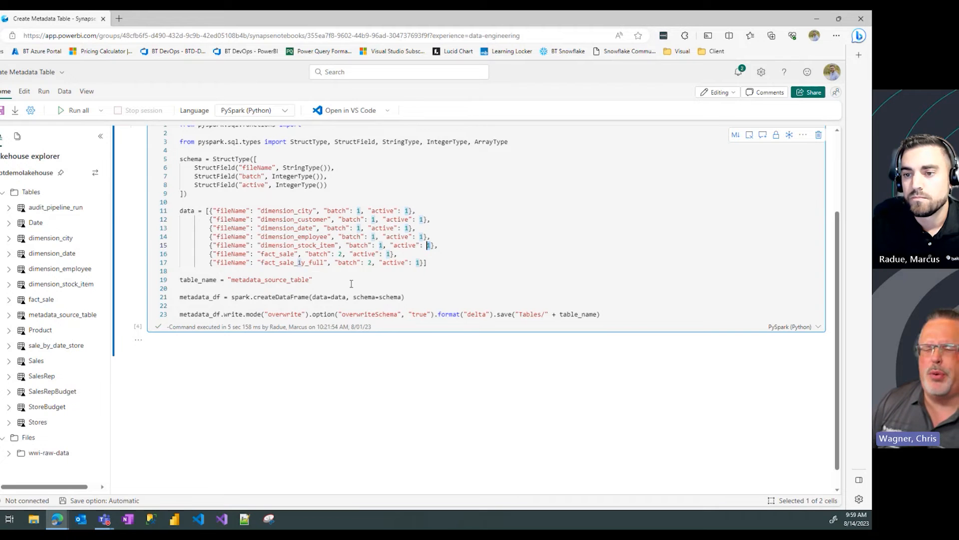
pyautogui.scroll(3)
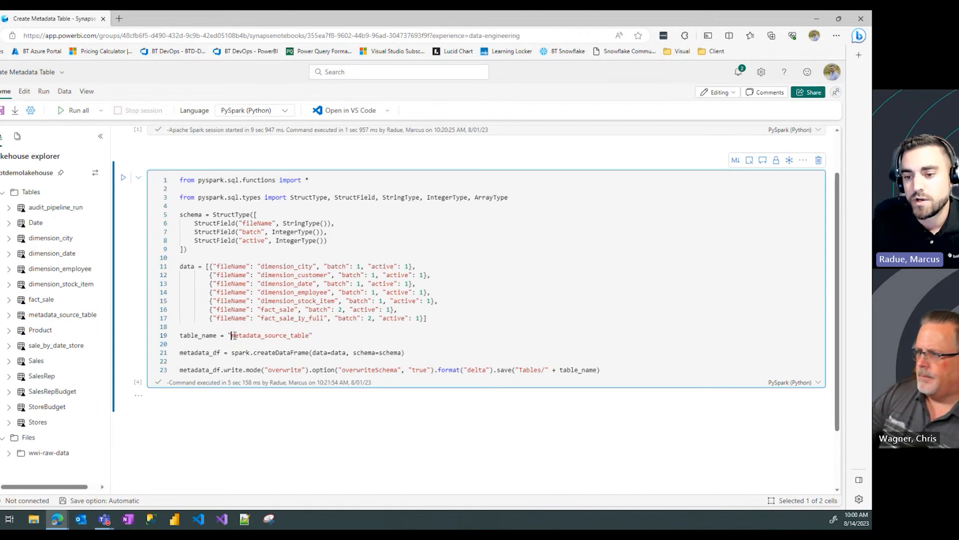
pyautogui.doubleClick(269, 335)
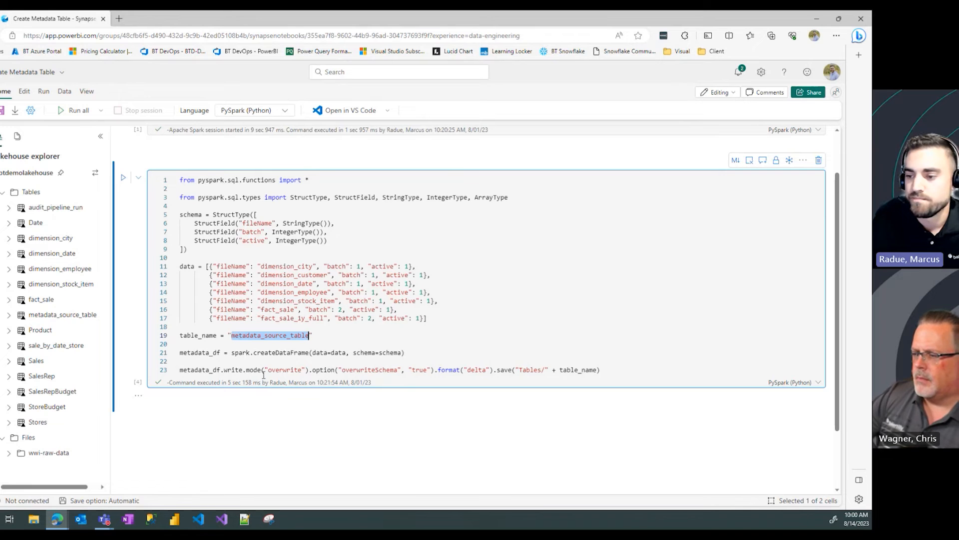
pyautogui.click(629, 369)
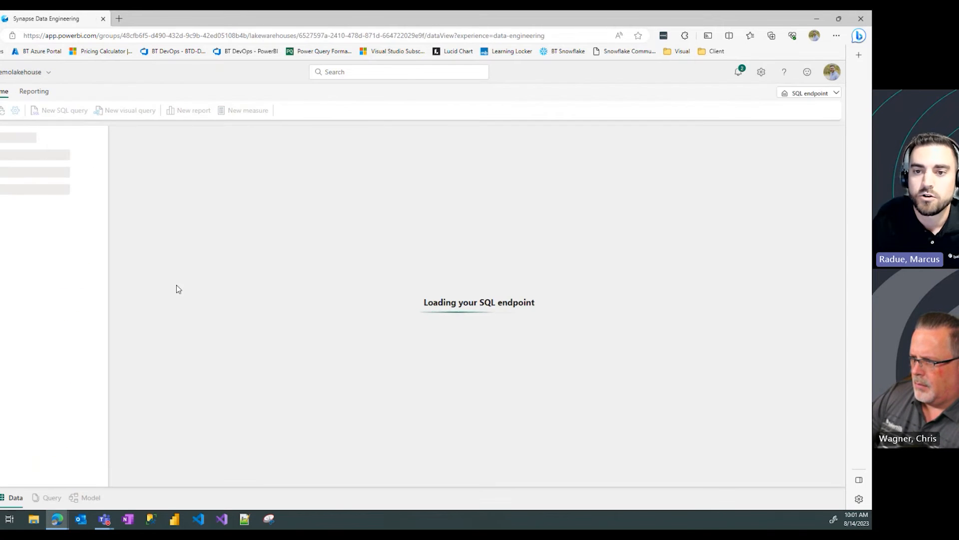
pyautogui.moveTo(351, 254)
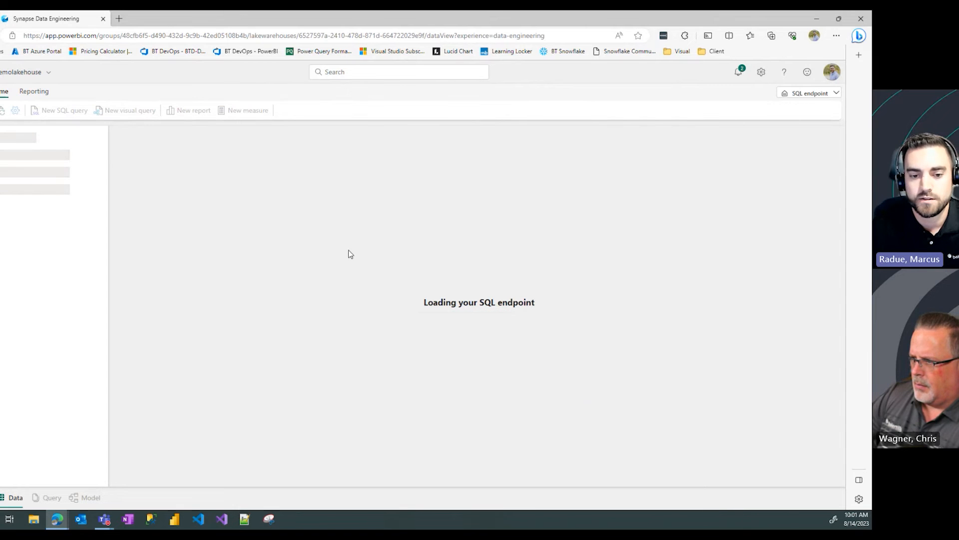
pyautogui.moveTo(395, 266)
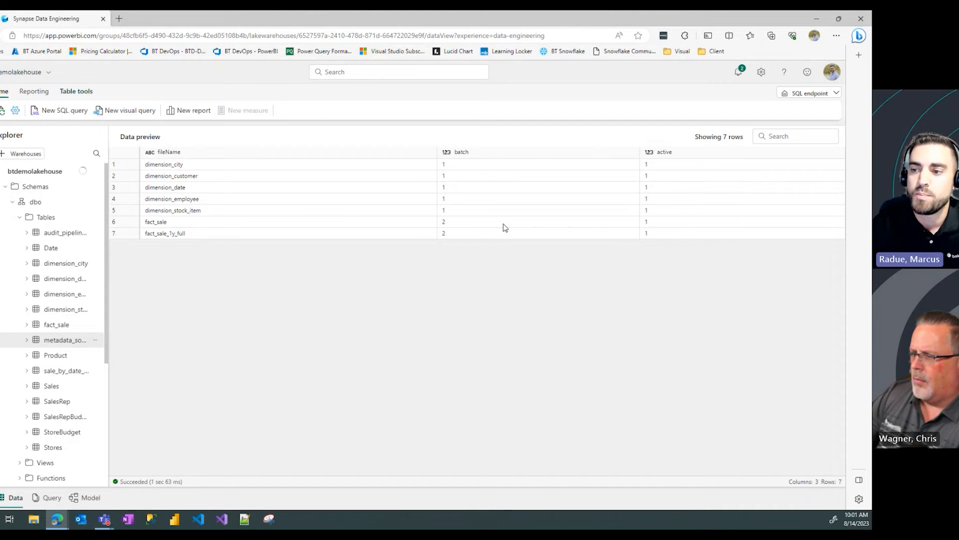
pyautogui.moveTo(719, 194)
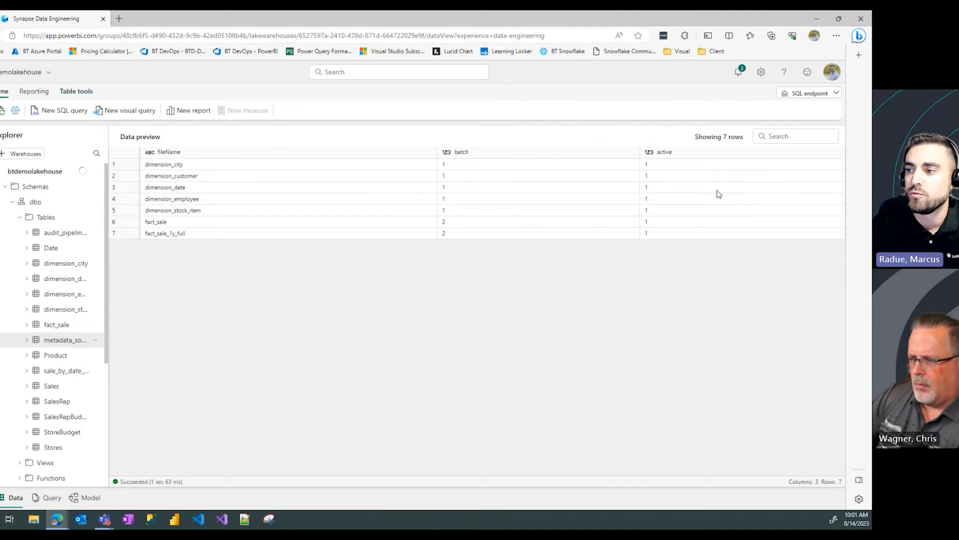
pyautogui.moveTo(701, 179)
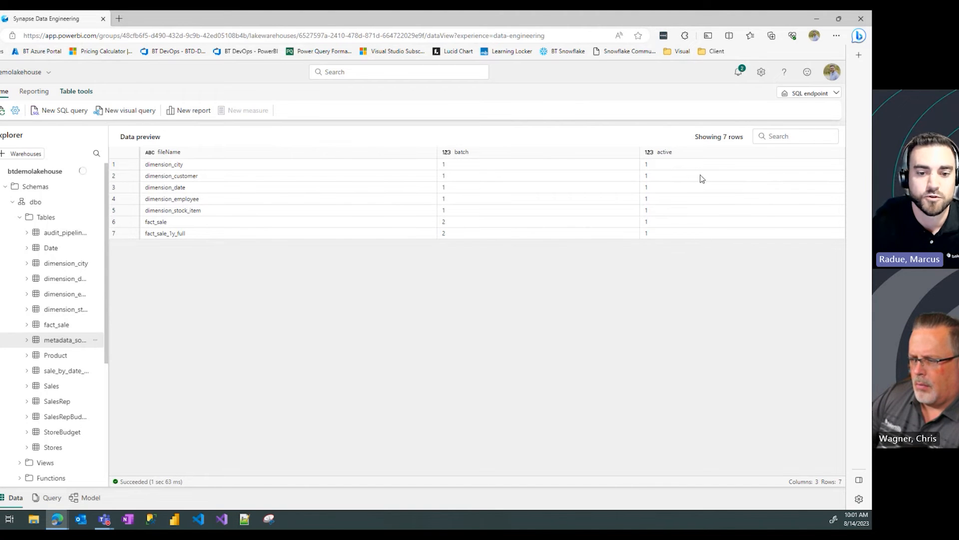
pyautogui.moveTo(461, 286)
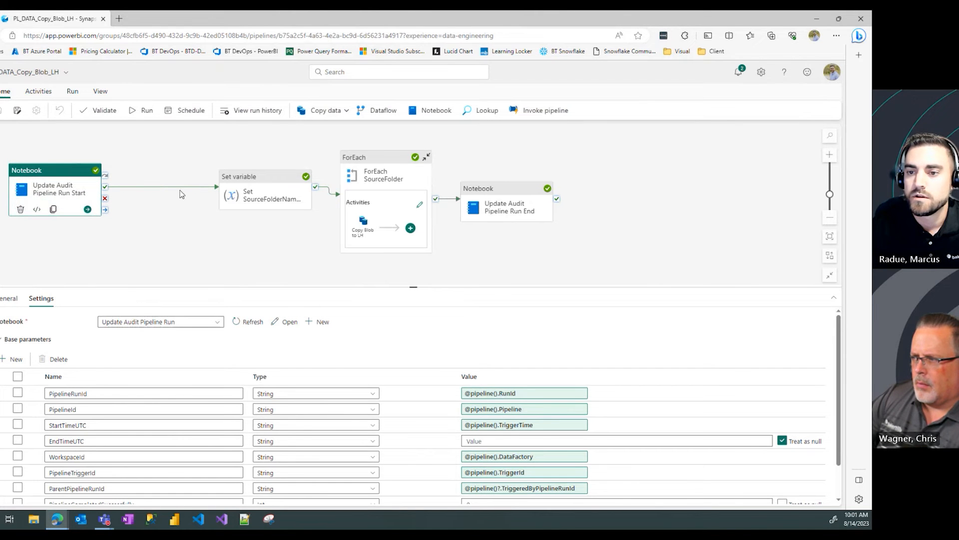
pyautogui.moveTo(557, 172)
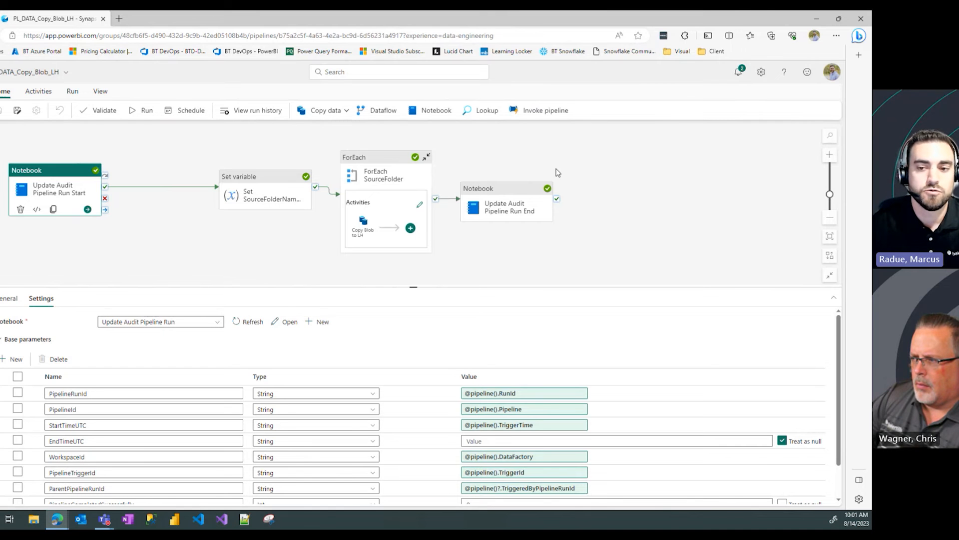
pyautogui.moveTo(150, 197)
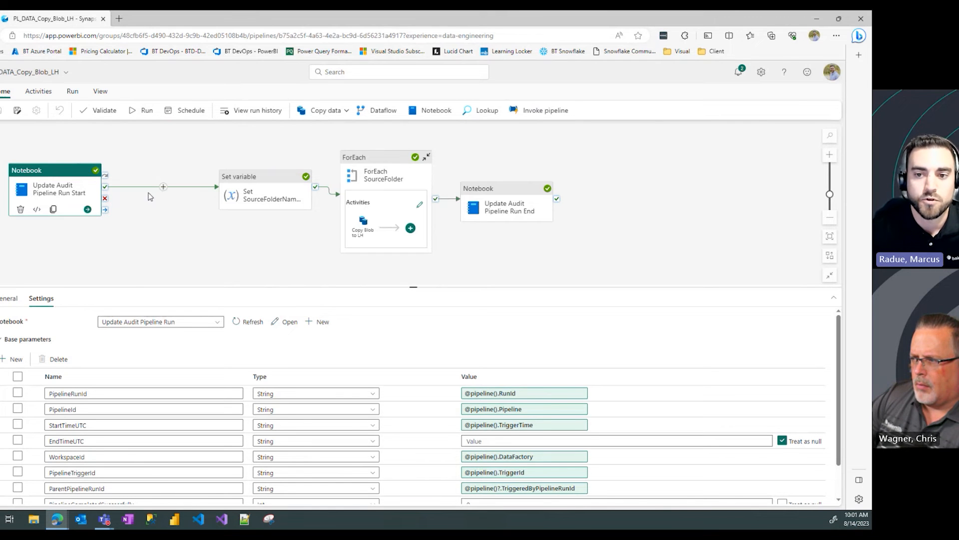
pyautogui.moveTo(164, 191)
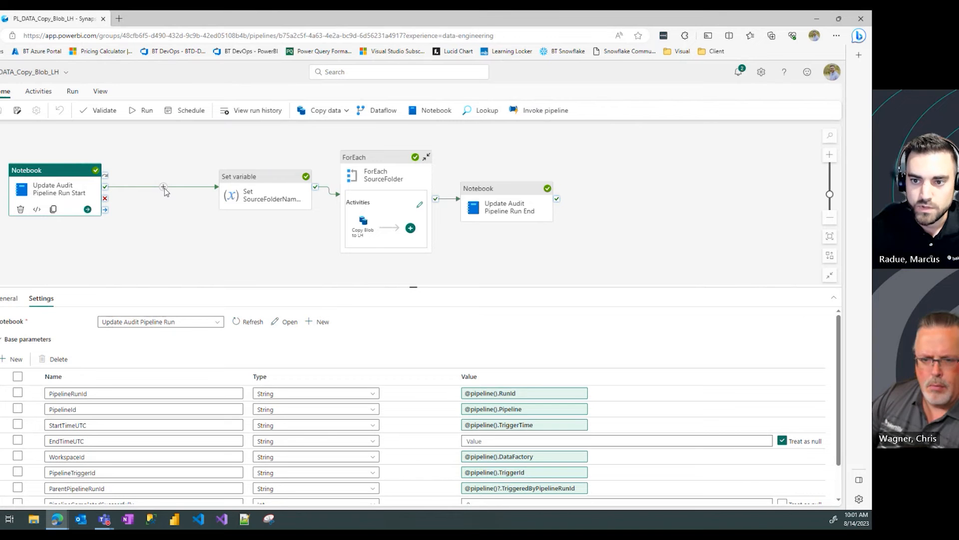
pyautogui.moveTo(164, 187)
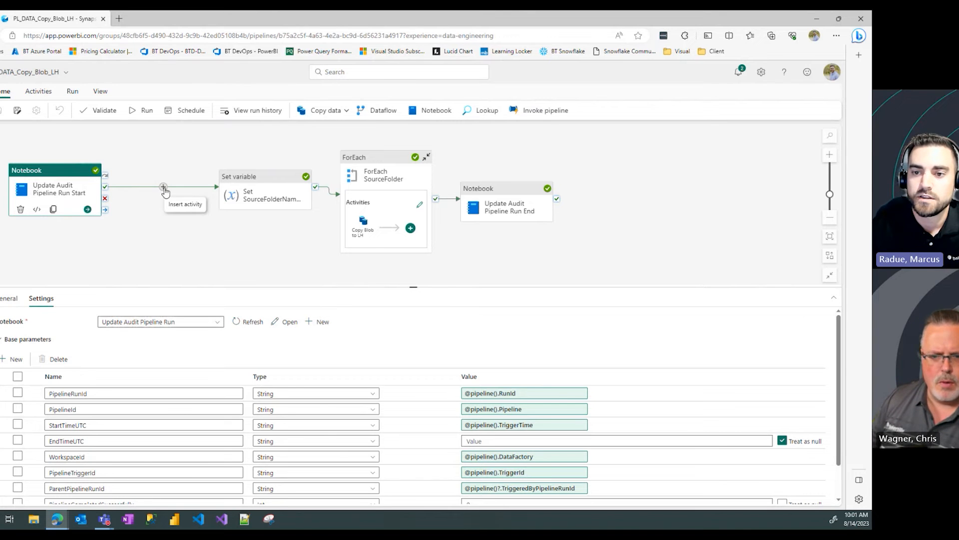
# Step: Insert a Lookup activity (Lookup1) after Update Audit Pipeline Run Start and select it
pyautogui.click(163, 186)
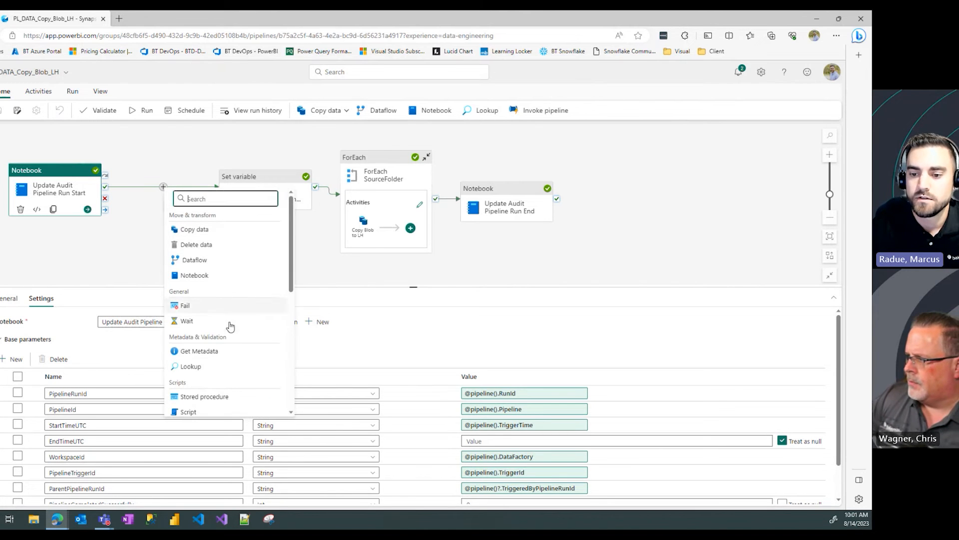
pyautogui.moveTo(212, 371)
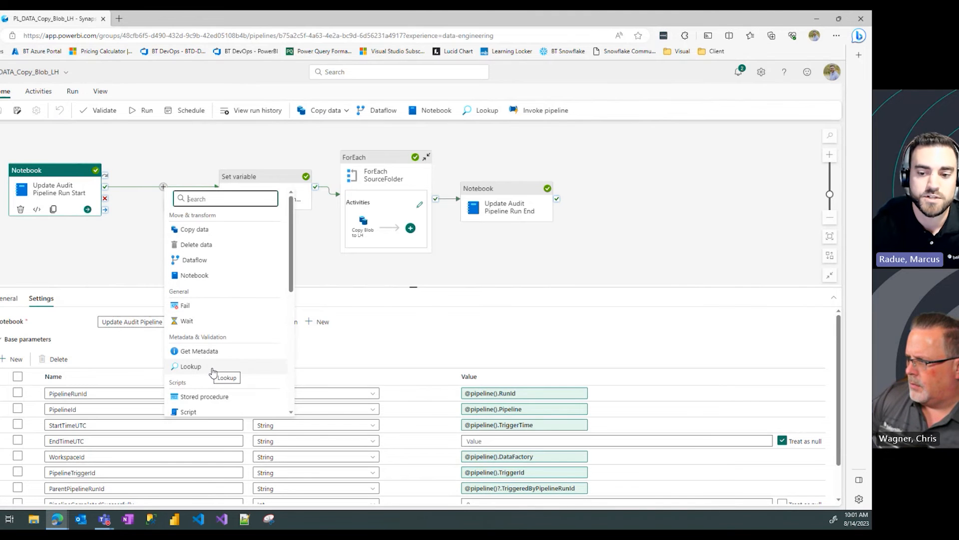
pyautogui.moveTo(182, 337)
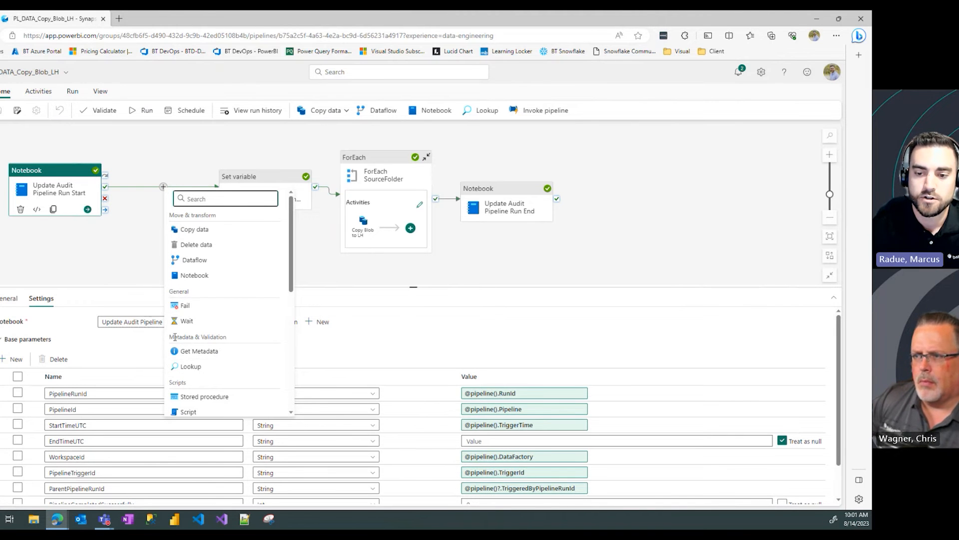
pyautogui.click(191, 366)
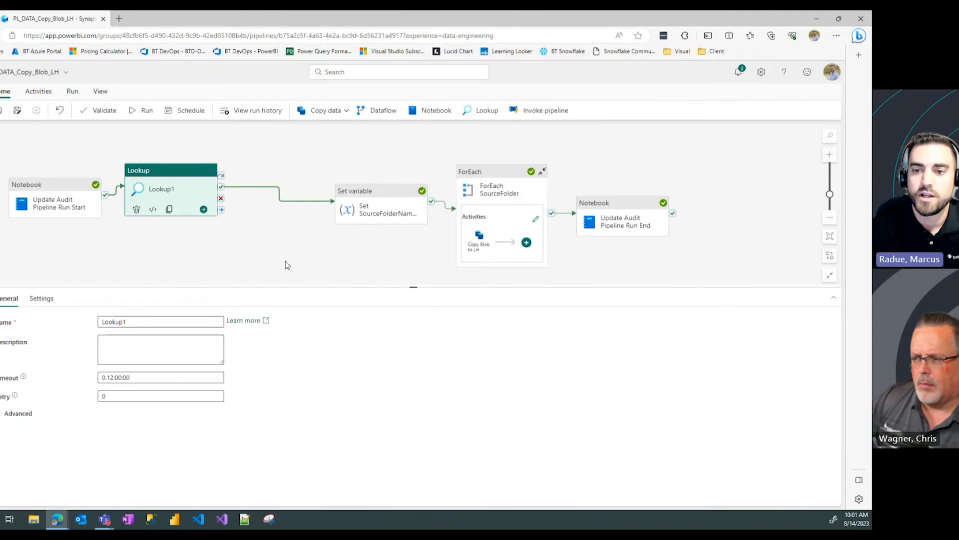
# Step: Move the Lookup activity toward Set variable and rename it Lookup Metadata
pyautogui.moveTo(170, 188); pyautogui.dragTo(224, 196)
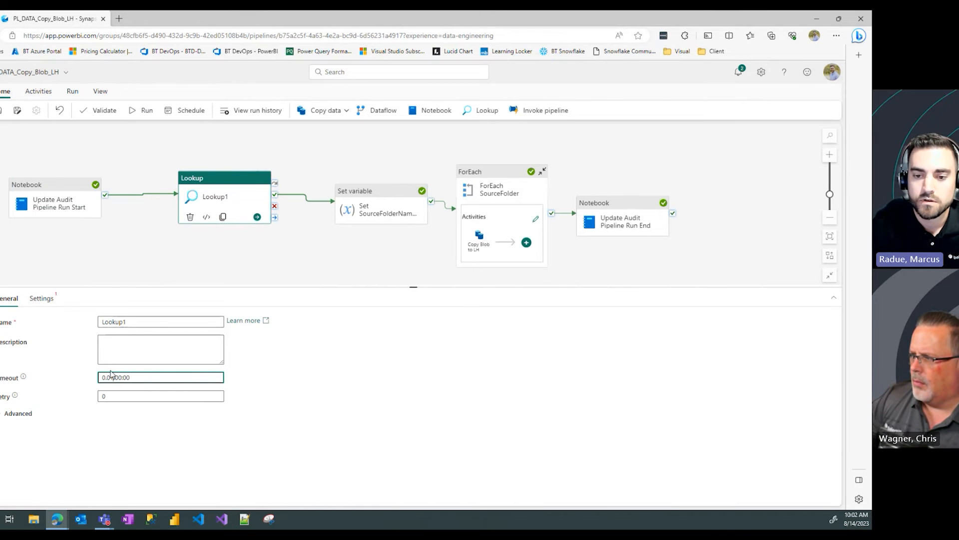
pyautogui.tripleClick(160, 321)
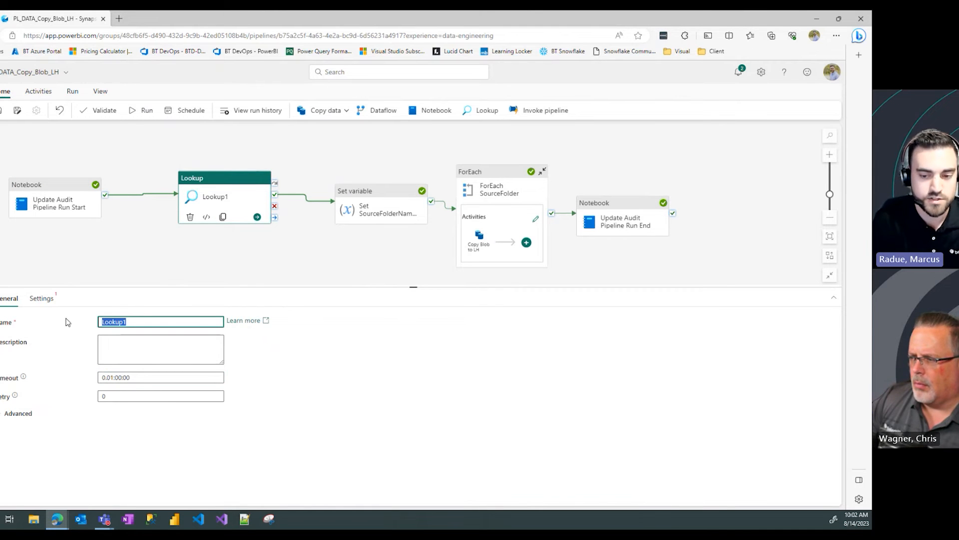
pyautogui.press('Backspace')
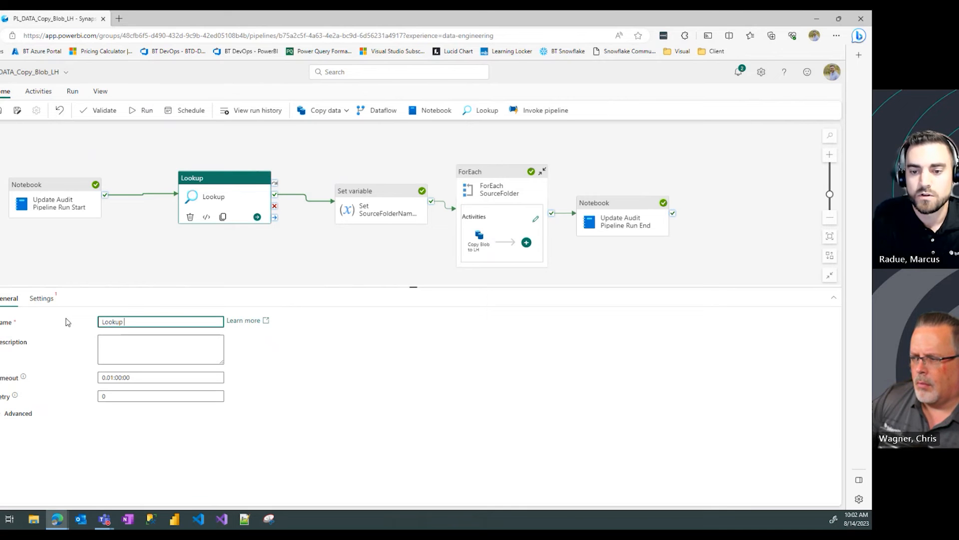
pyautogui.write('Metadata')
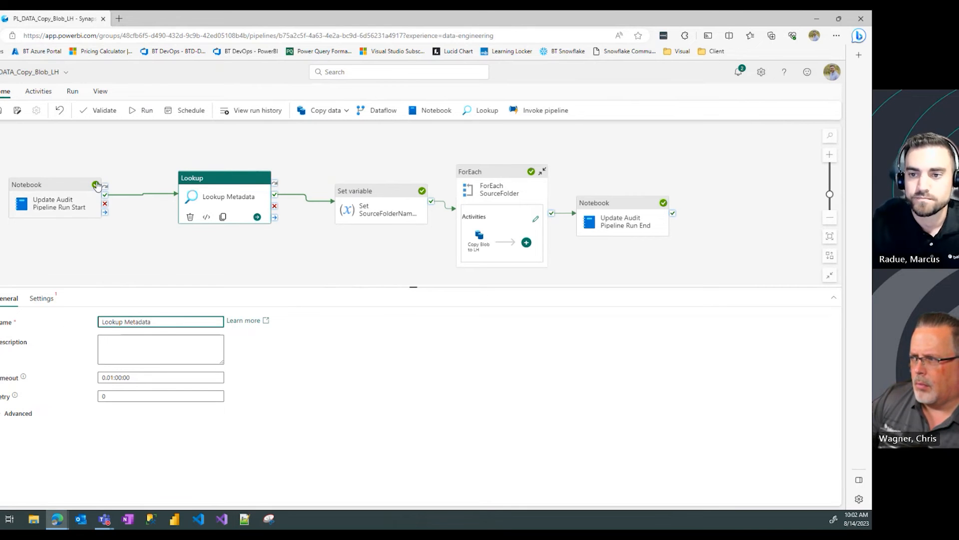
pyautogui.moveTo(109, 298)
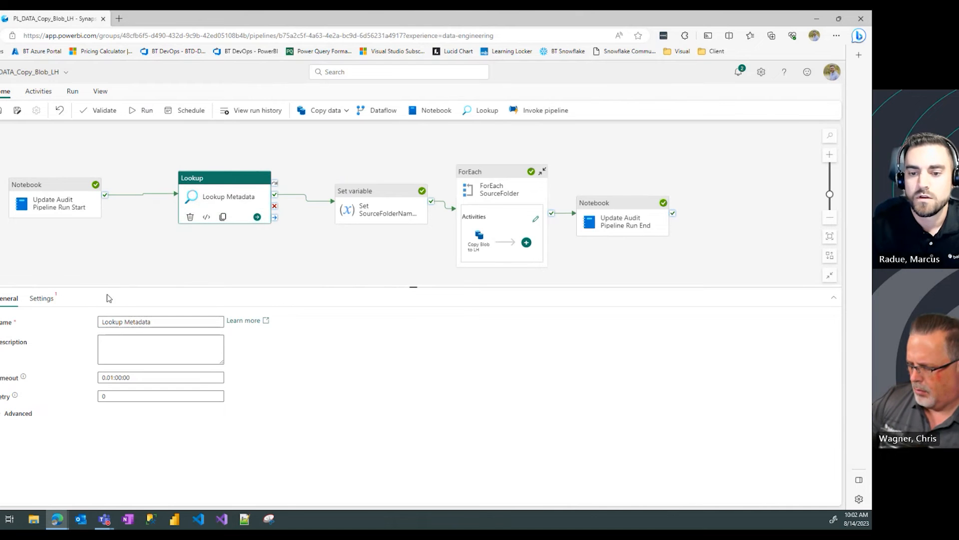
pyautogui.click(41, 298)
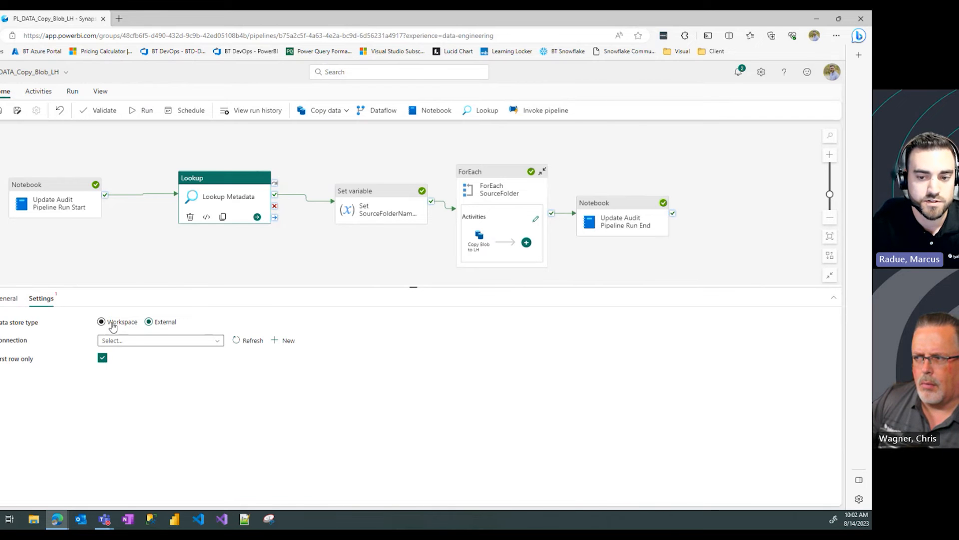
# Step: Source Lookup Metadata from btdemolakehouse's metadata_source_table, with First row only unchecked and Advanced expanded
pyautogui.click(101, 321)
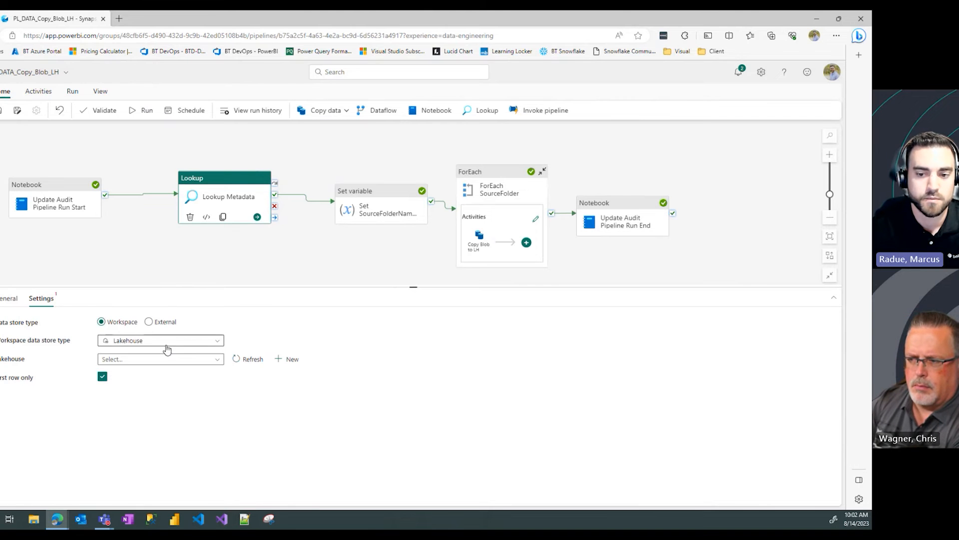
pyautogui.click(161, 340)
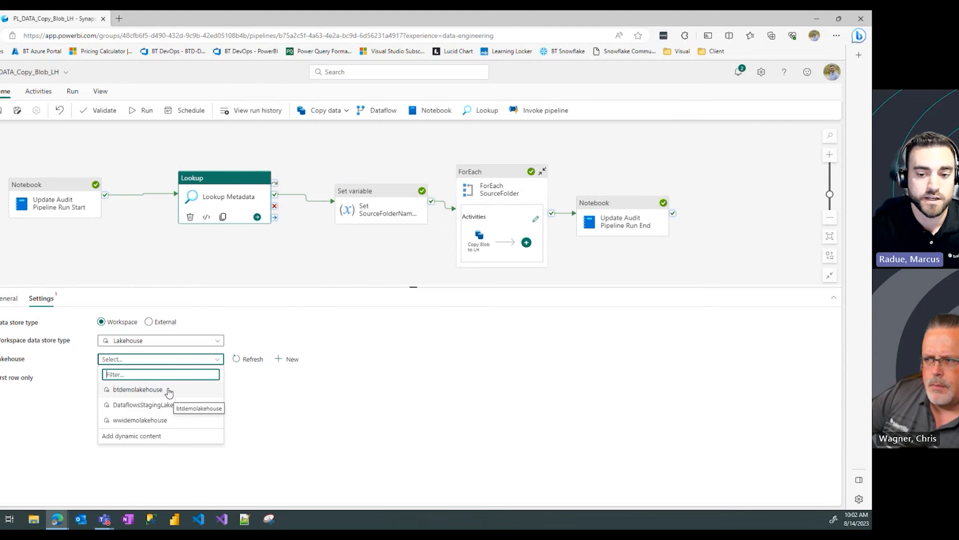
pyautogui.click(138, 389)
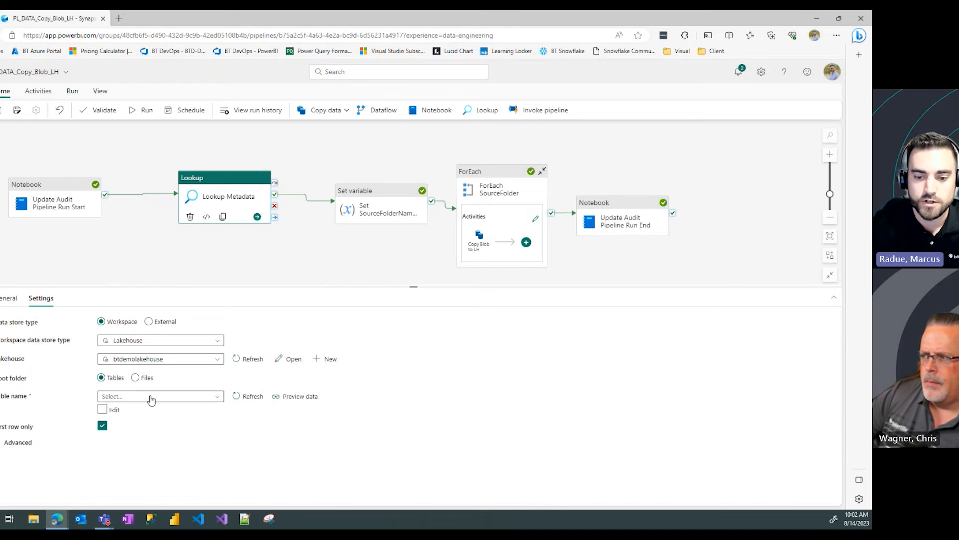
pyautogui.click(160, 395)
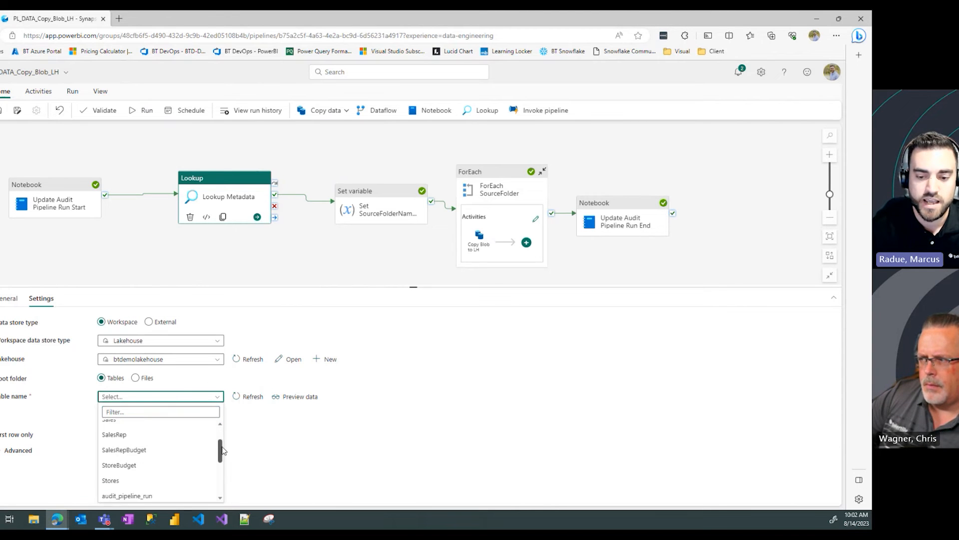
pyautogui.scroll(-3)
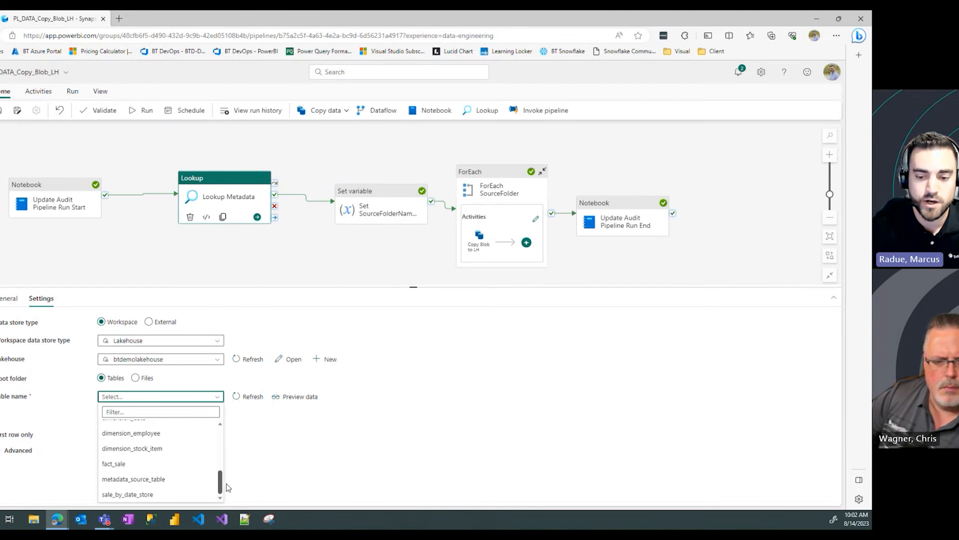
pyautogui.click(134, 478)
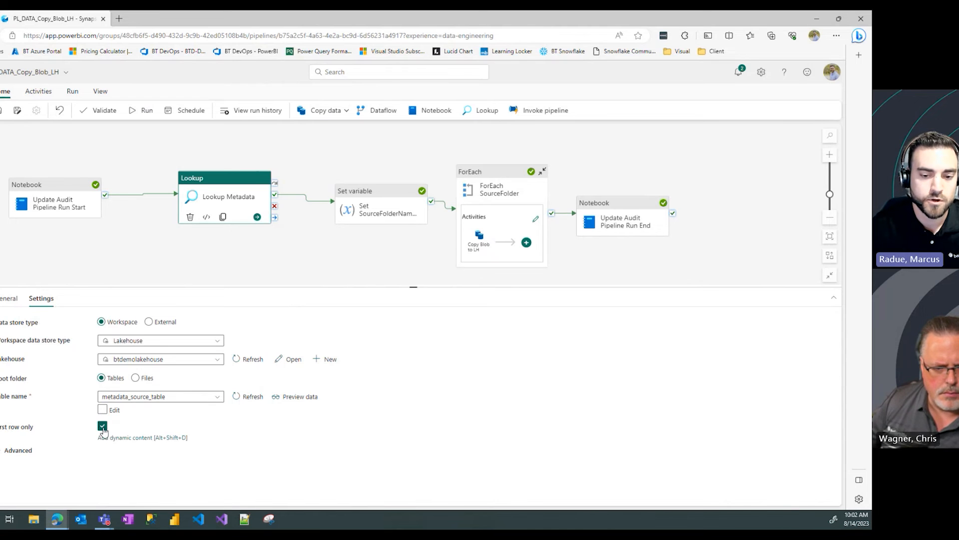
pyautogui.click(102, 425)
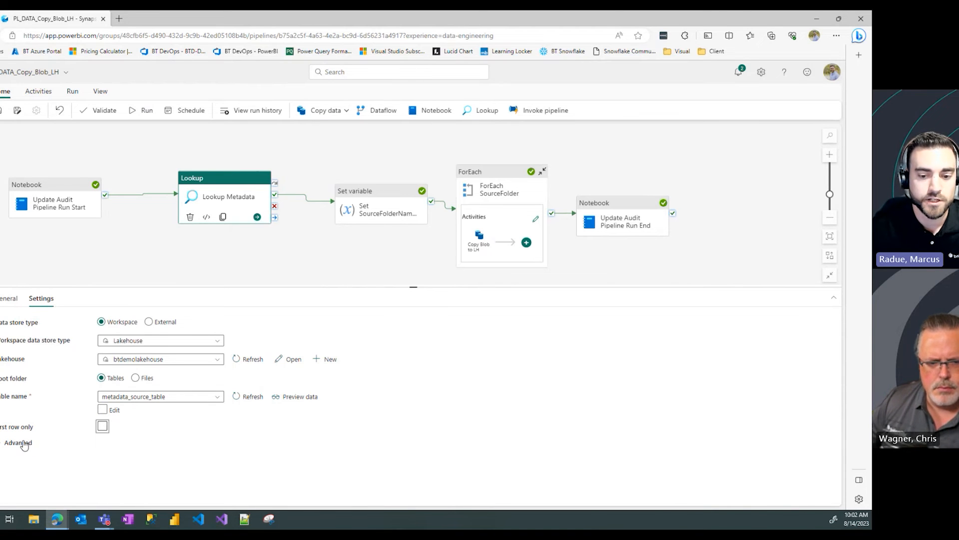
pyautogui.click(16, 443)
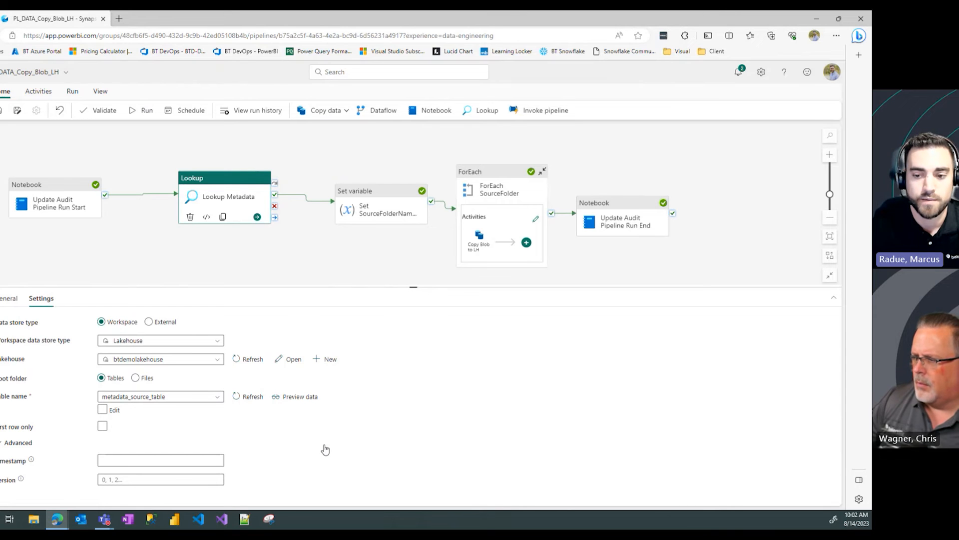
pyautogui.moveTo(256, 234)
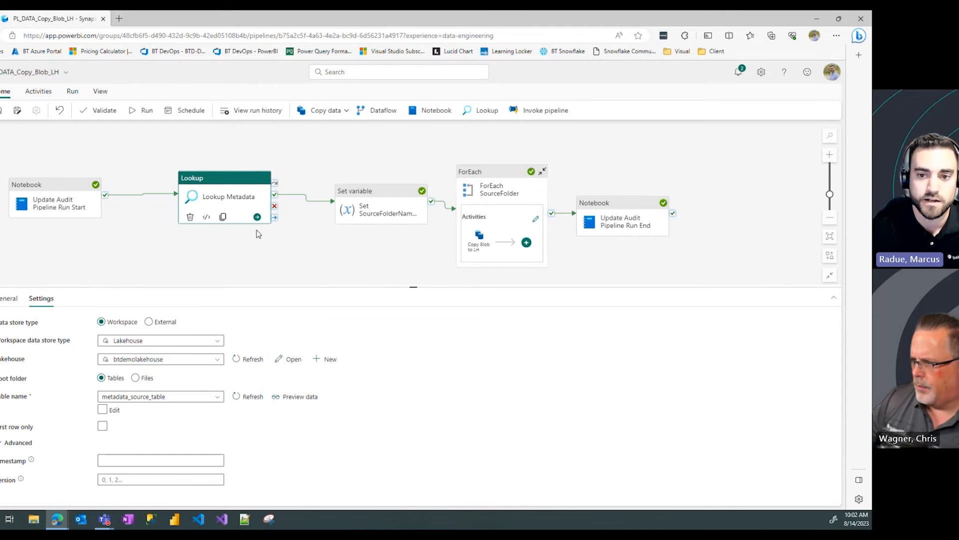
pyautogui.moveTo(216, 253)
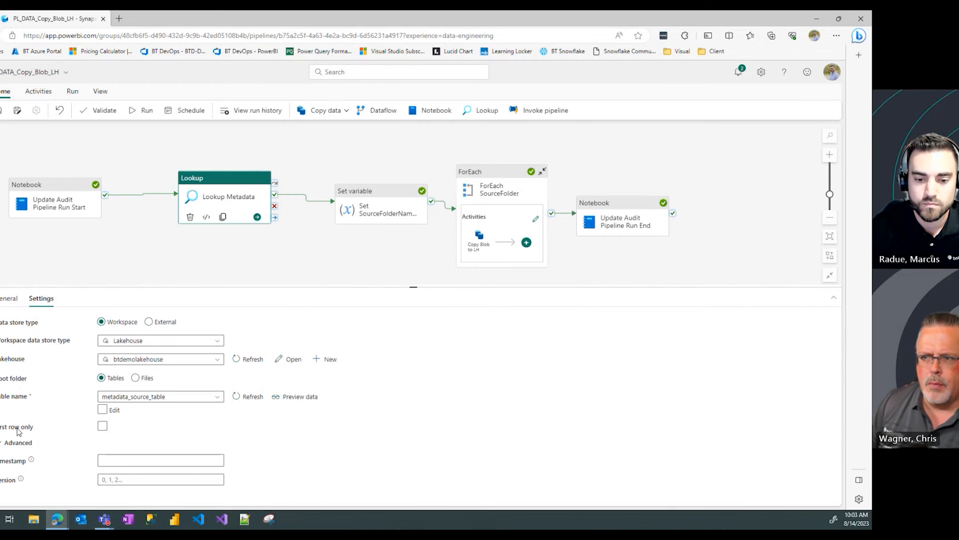
# Step: Return to Lookup Metadata's General tab, then select the Set SourceFolderName var activity
pyautogui.click(9, 298)
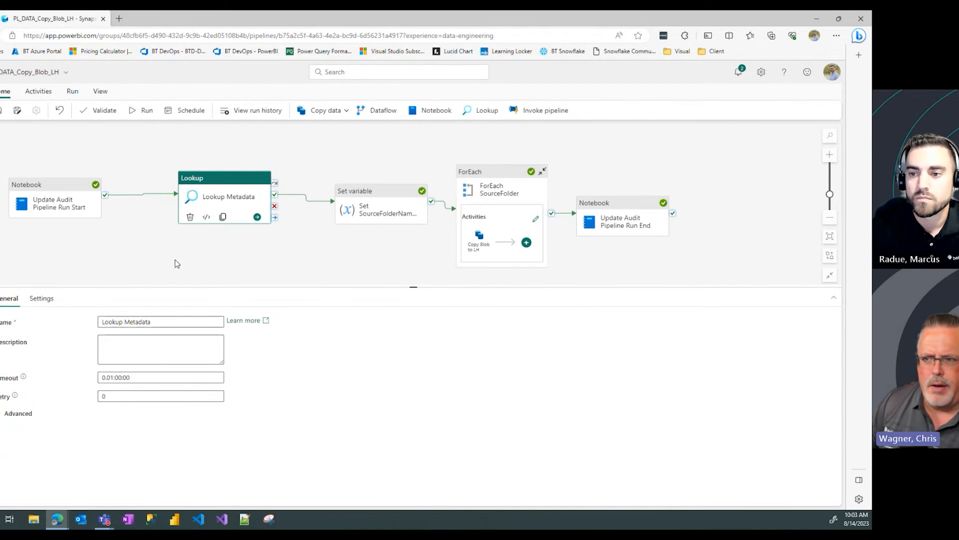
pyautogui.moveTo(330, 242)
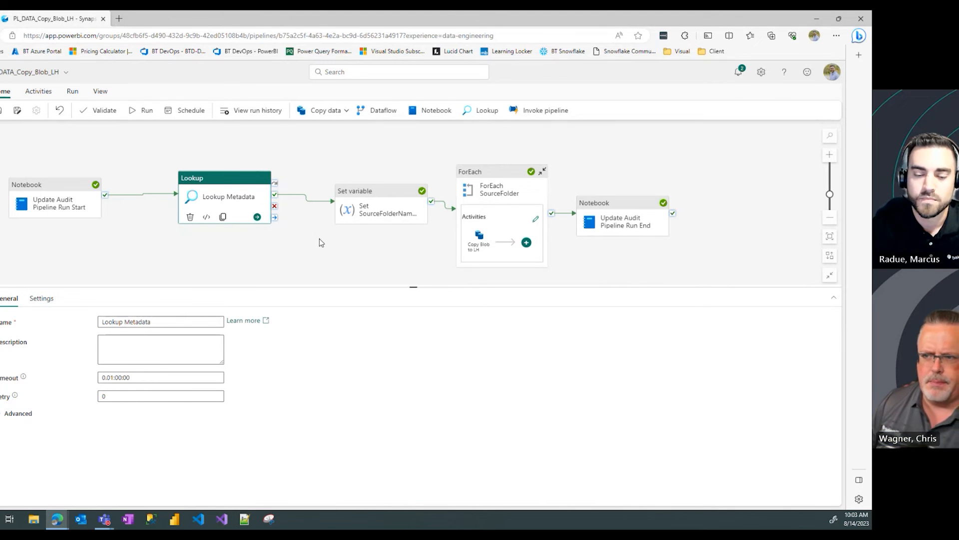
pyautogui.moveTo(325, 251)
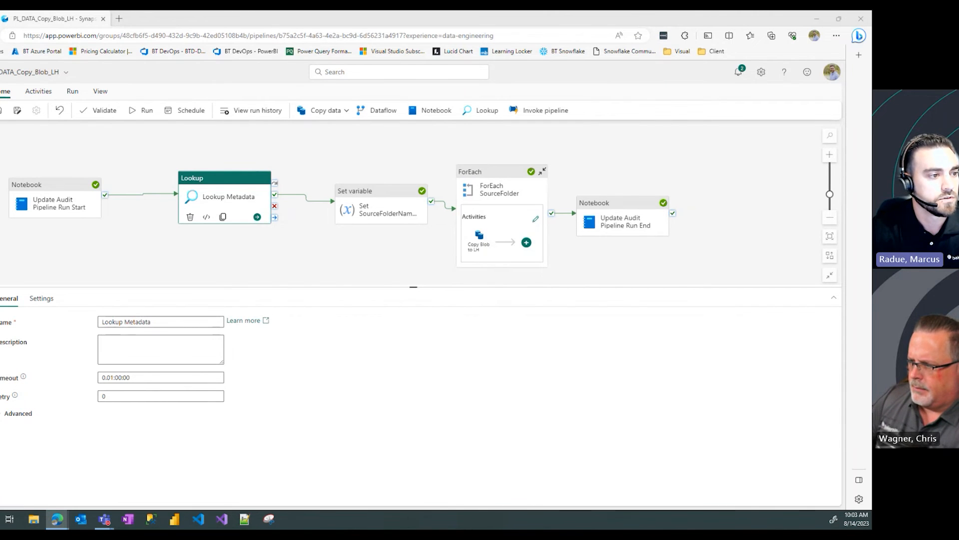
pyautogui.moveTo(397, 179)
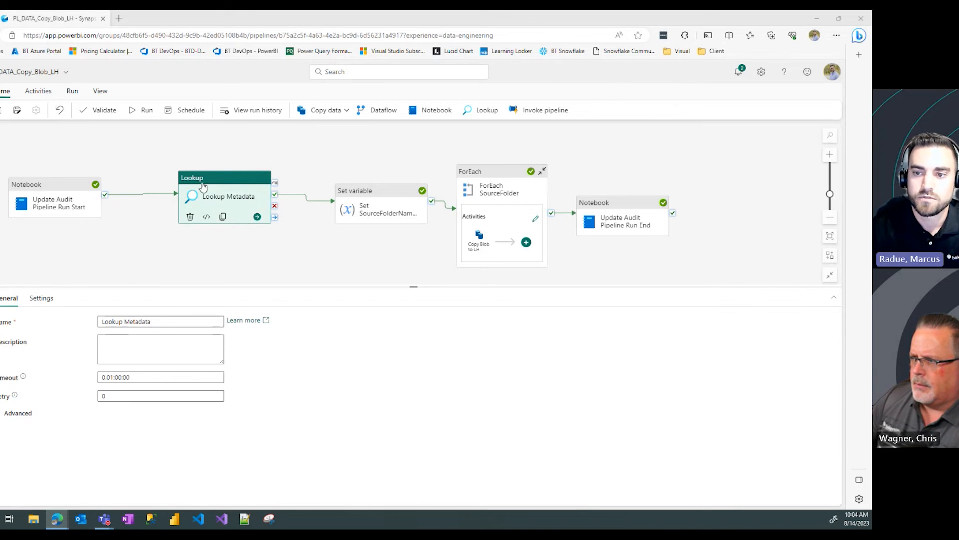
pyautogui.click(54, 185)
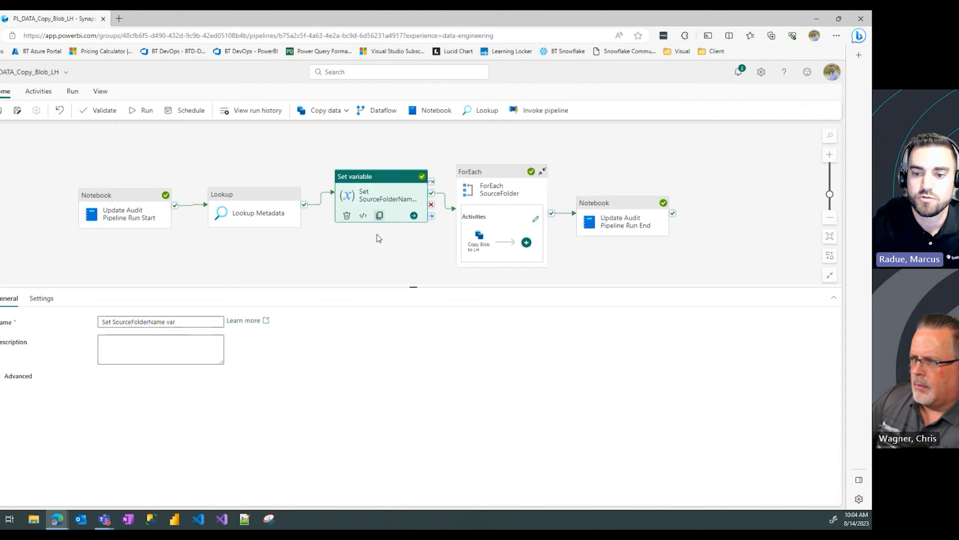
# Step: Inspect the SourceFolderName value in the variable's settings and open Add dynamic content
pyautogui.click(41, 297)
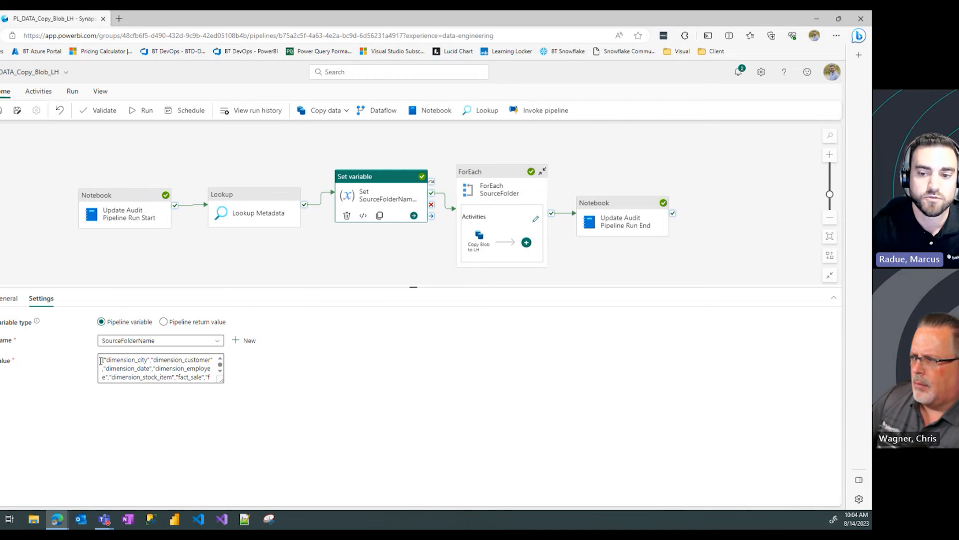
pyautogui.click(164, 322)
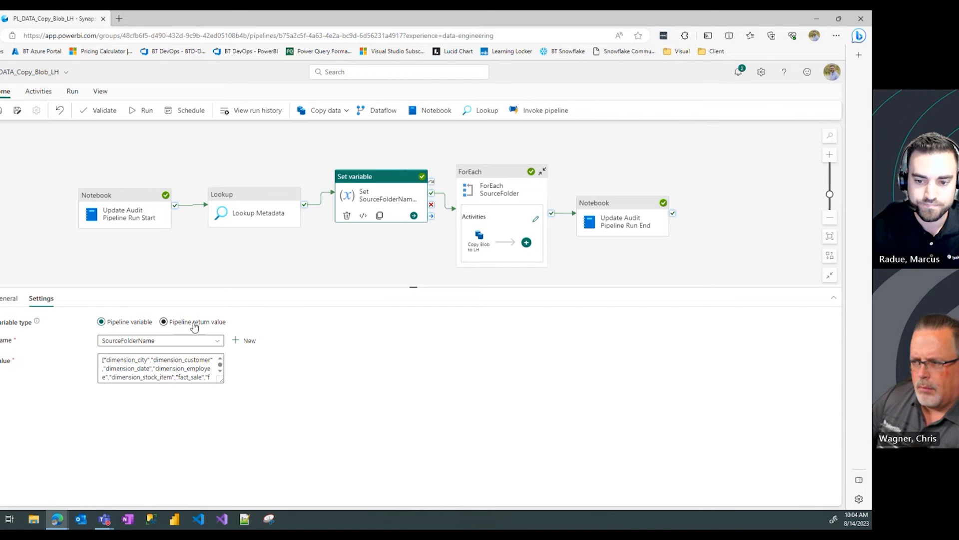
pyautogui.click(101, 321)
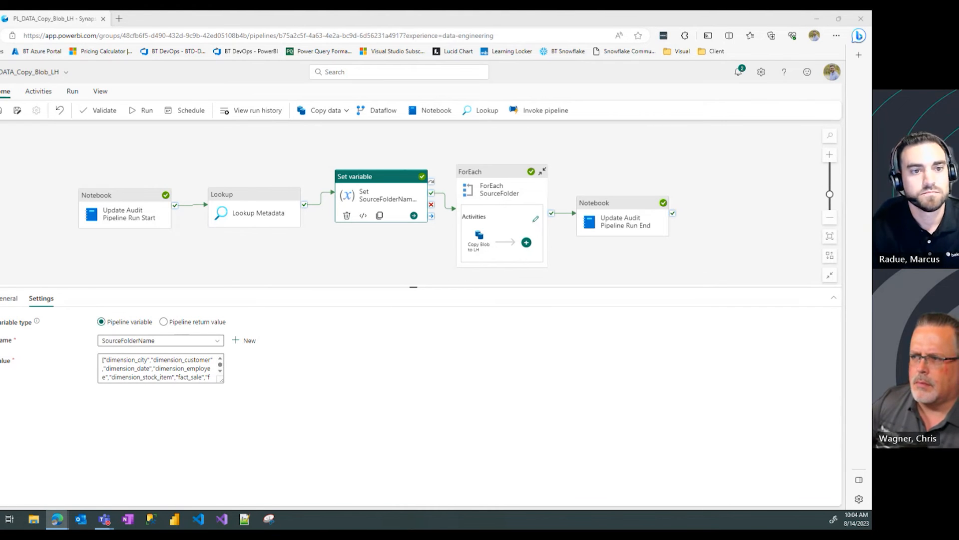
pyautogui.click(159, 368)
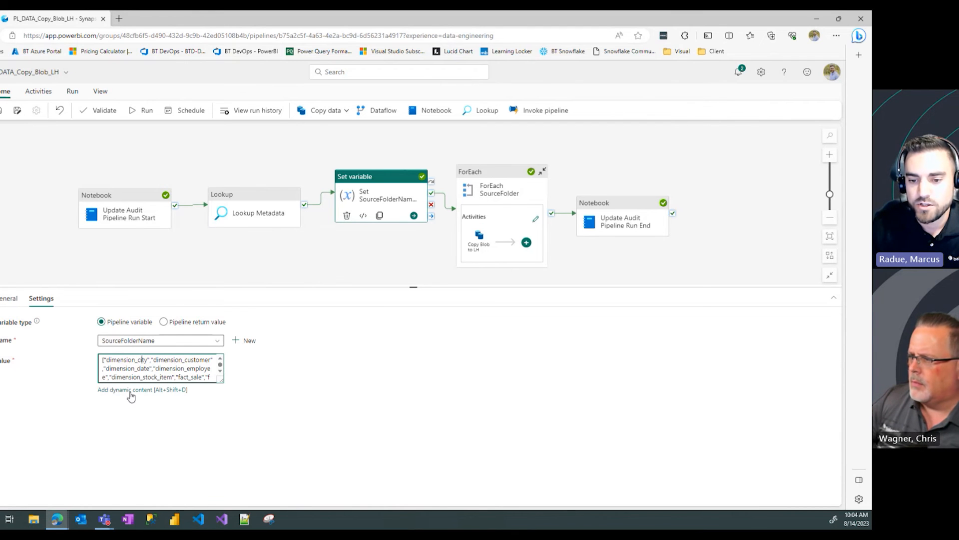
pyautogui.click(125, 389)
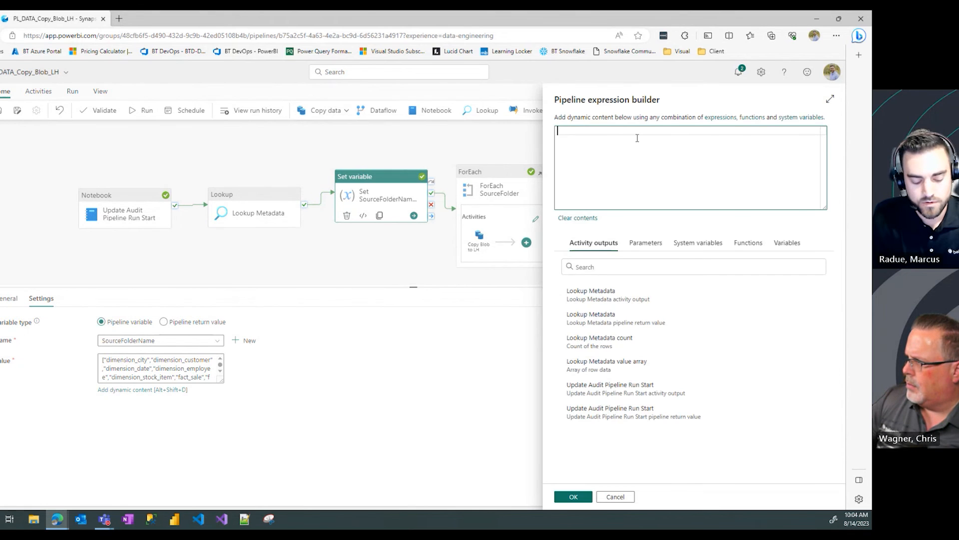
pyautogui.write('@activ')
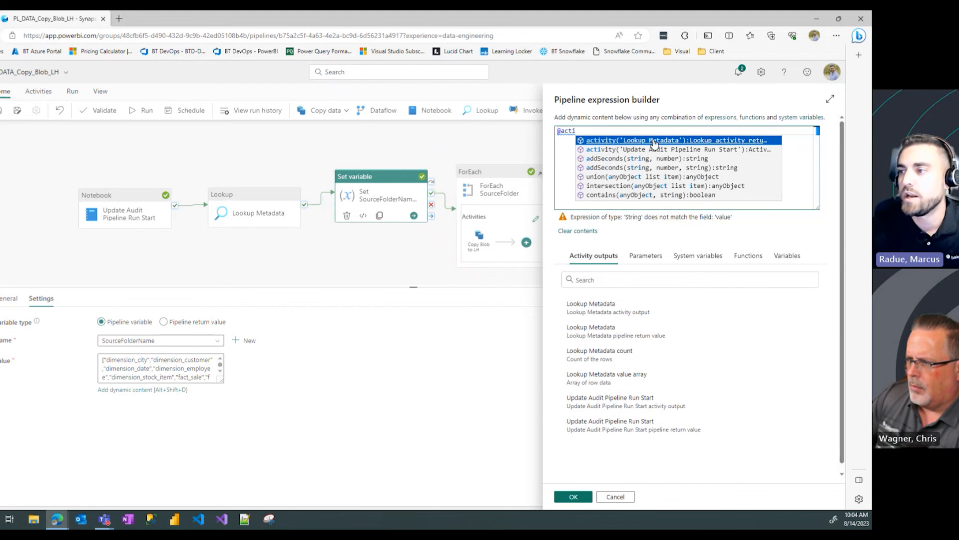
pyautogui.click(673, 140)
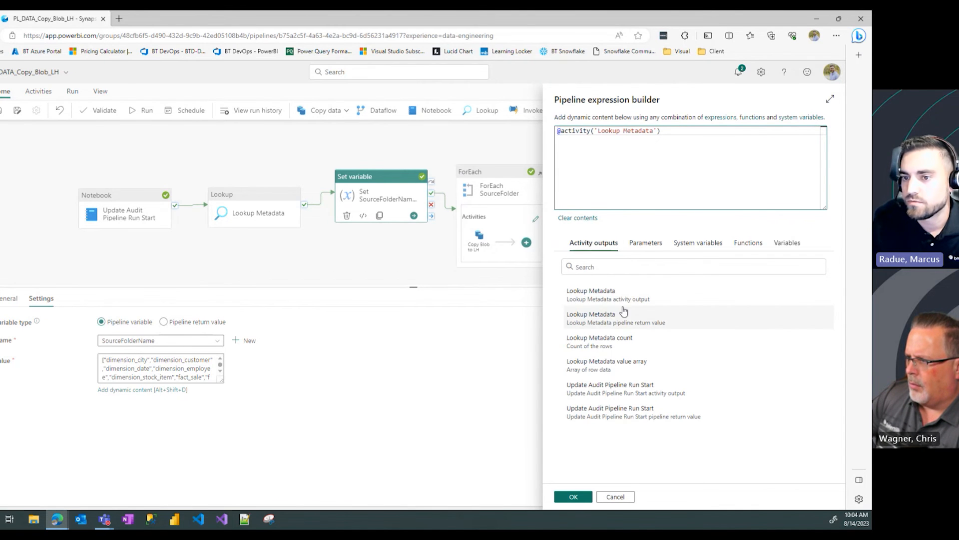
pyautogui.moveTo(268, 216)
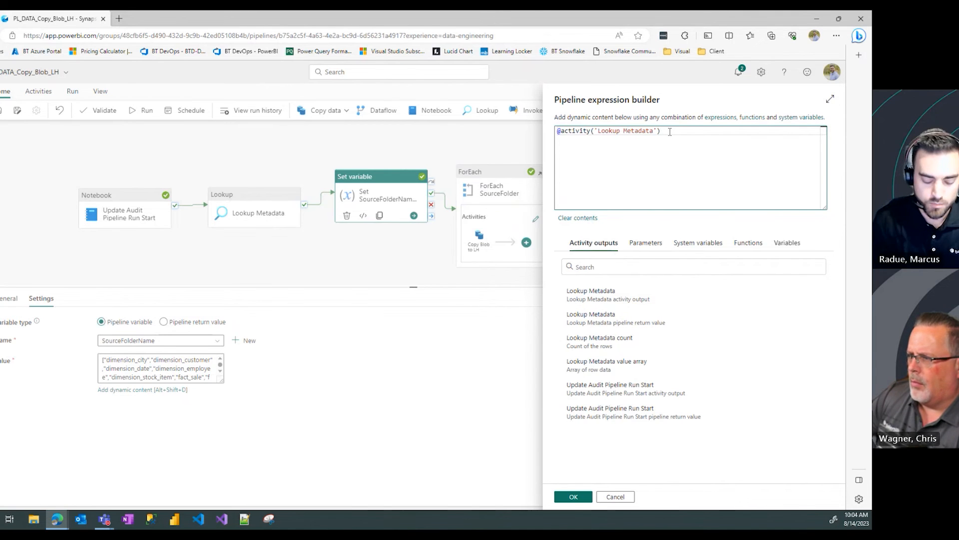
pyautogui.write('.')
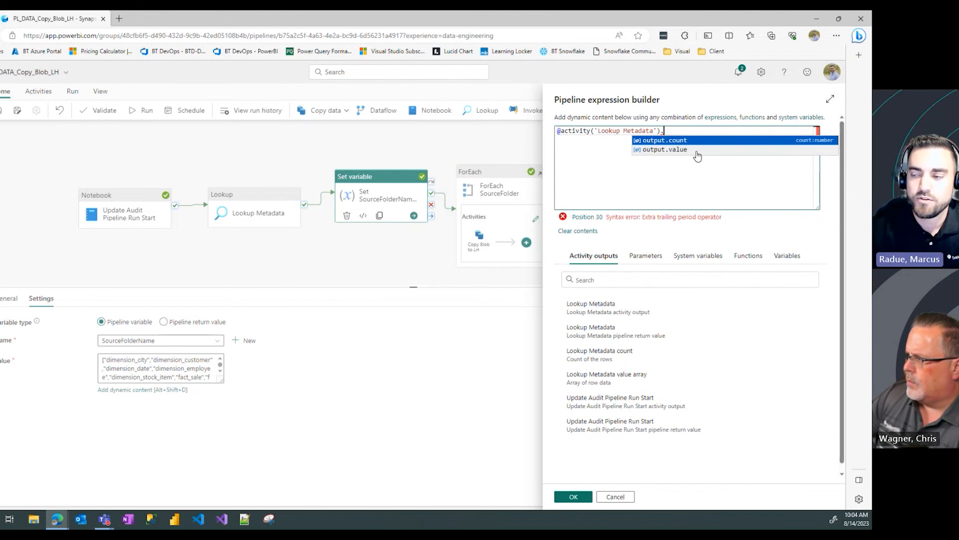
pyautogui.moveTo(665, 150)
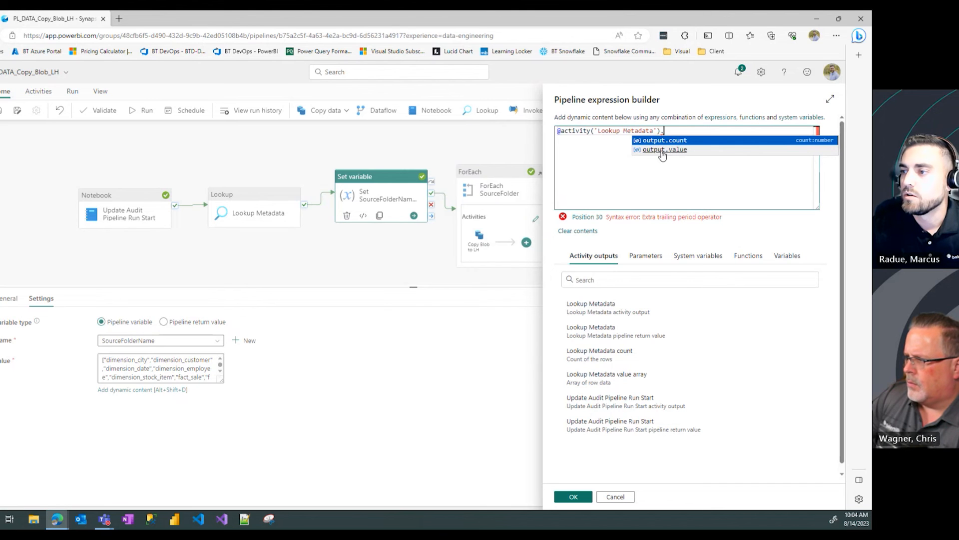
pyautogui.click(665, 149)
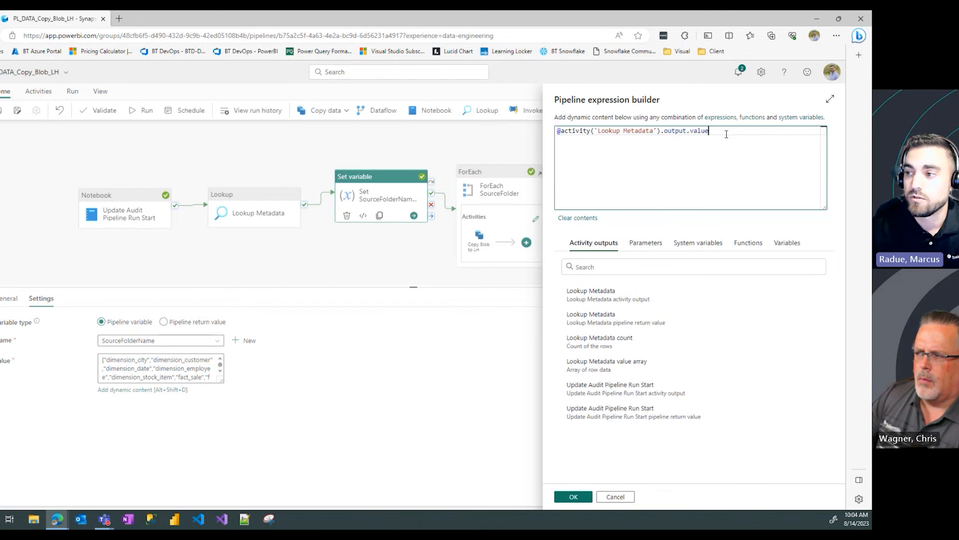
pyautogui.moveTo(711, 226)
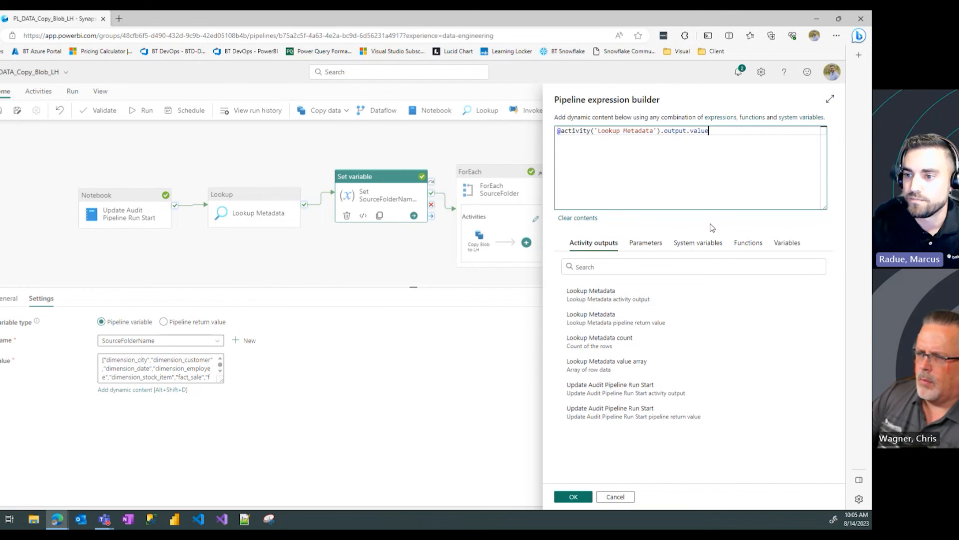
pyautogui.click(573, 496)
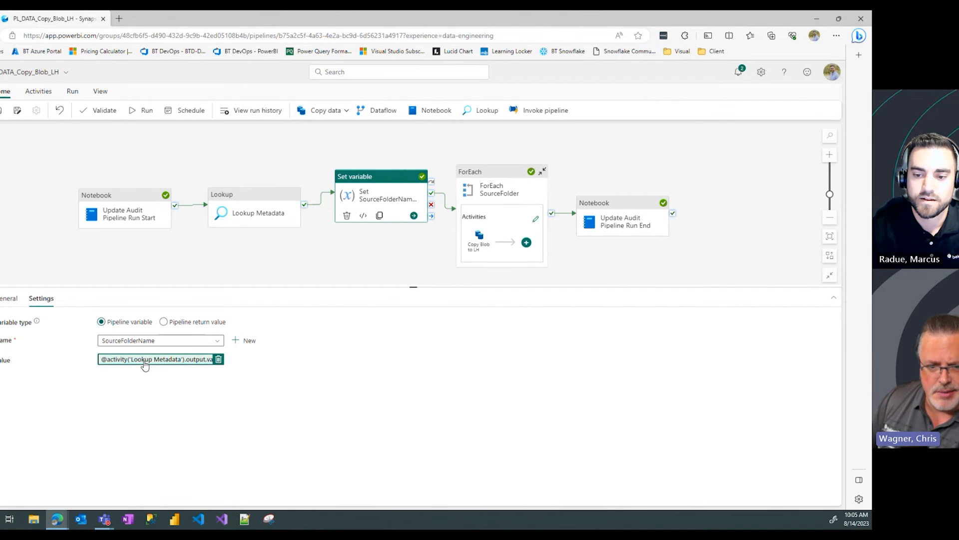
pyautogui.click(159, 360)
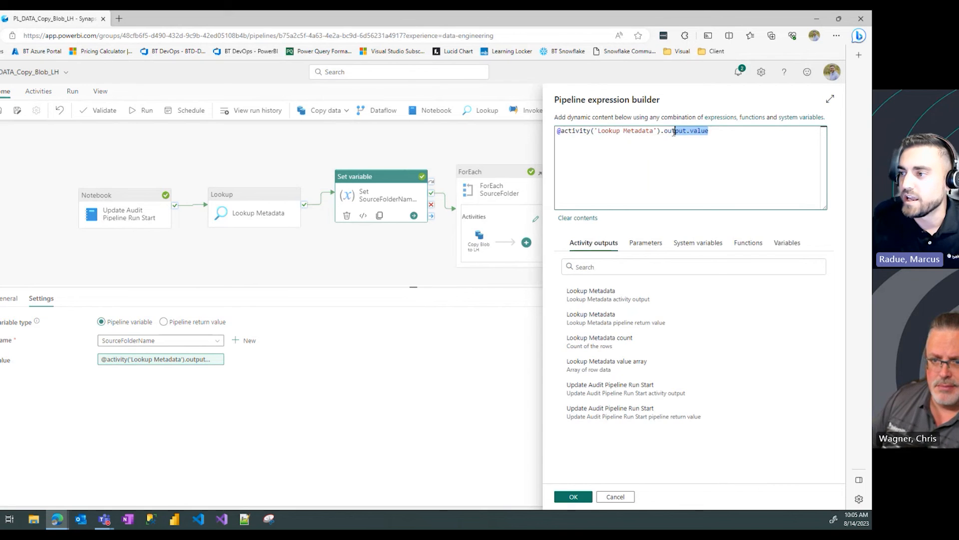
pyautogui.press('Backspace')
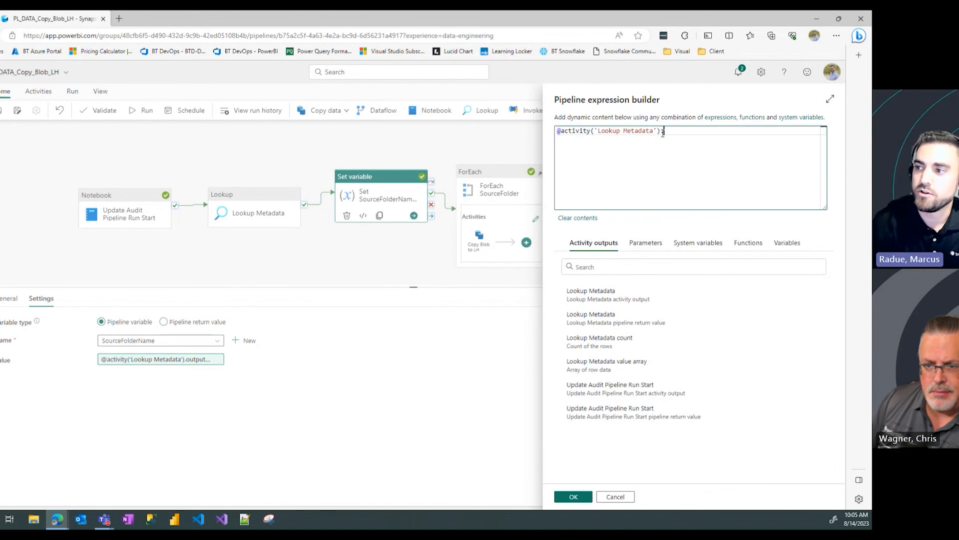
pyautogui.write('.')
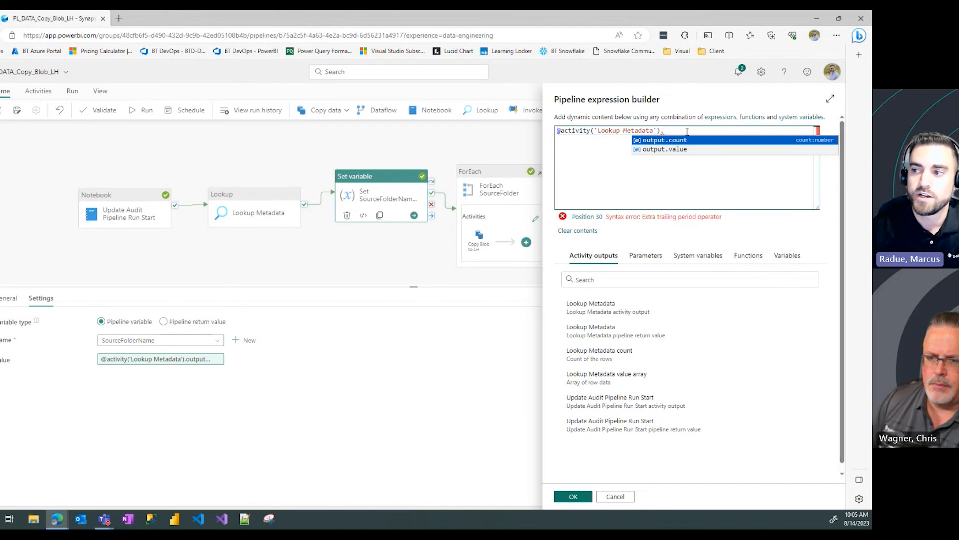
pyautogui.moveTo(664, 150)
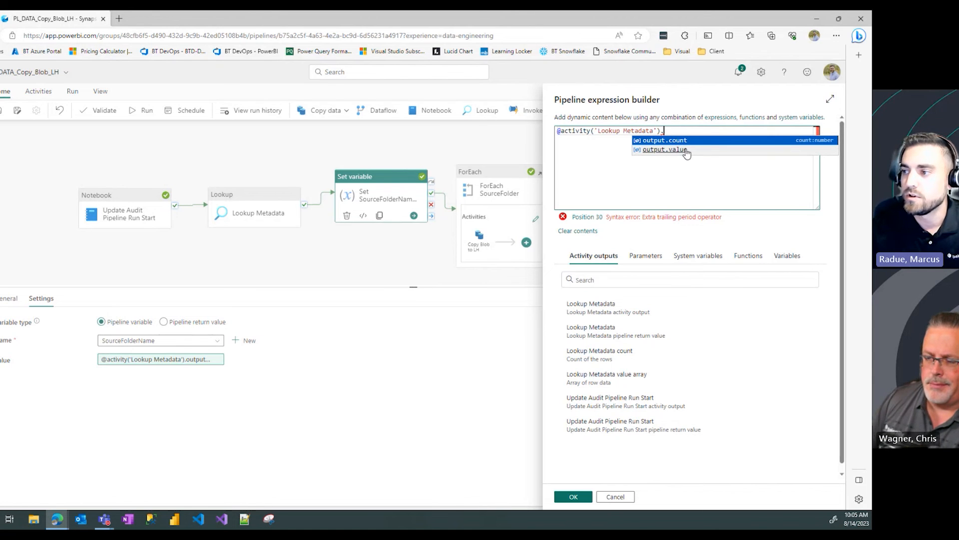
pyautogui.click(665, 150)
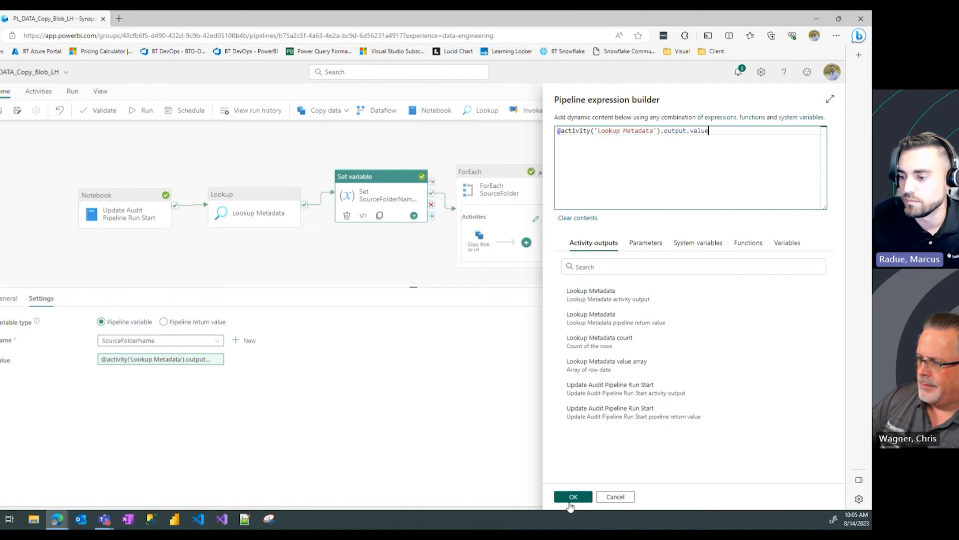
pyautogui.click(573, 497)
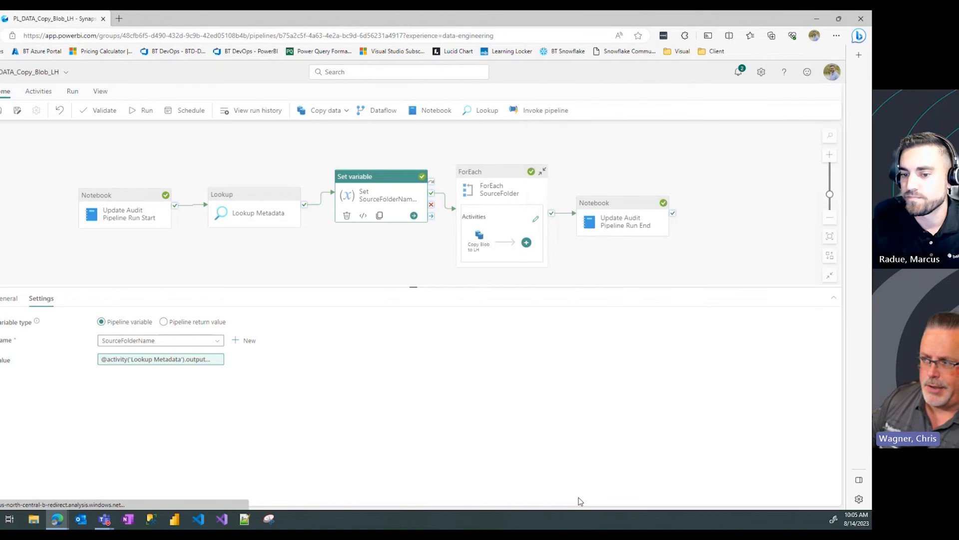
pyautogui.moveTo(366, 264)
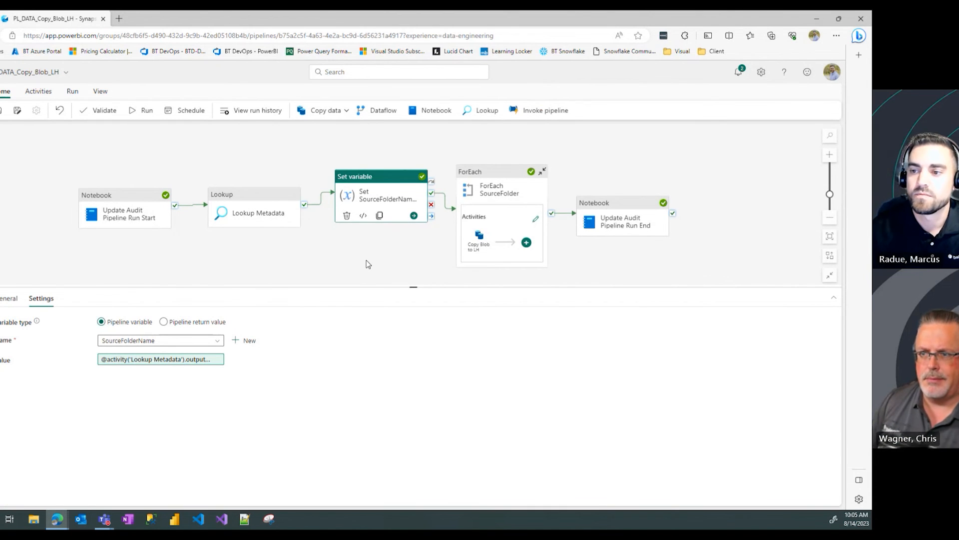
# Step: Deselect the activity on the canvas and run the copy-blob pipeline
pyautogui.click(273, 261)
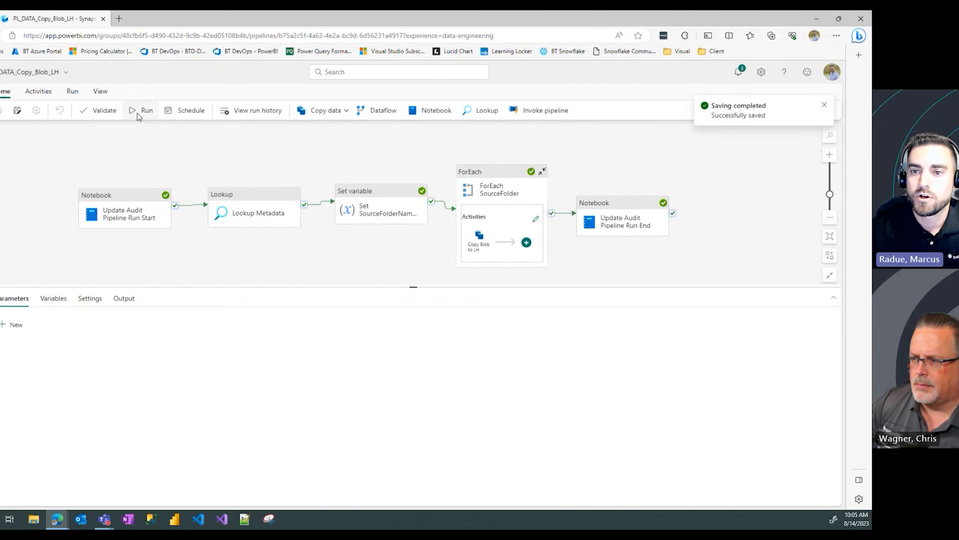
pyautogui.click(147, 110)
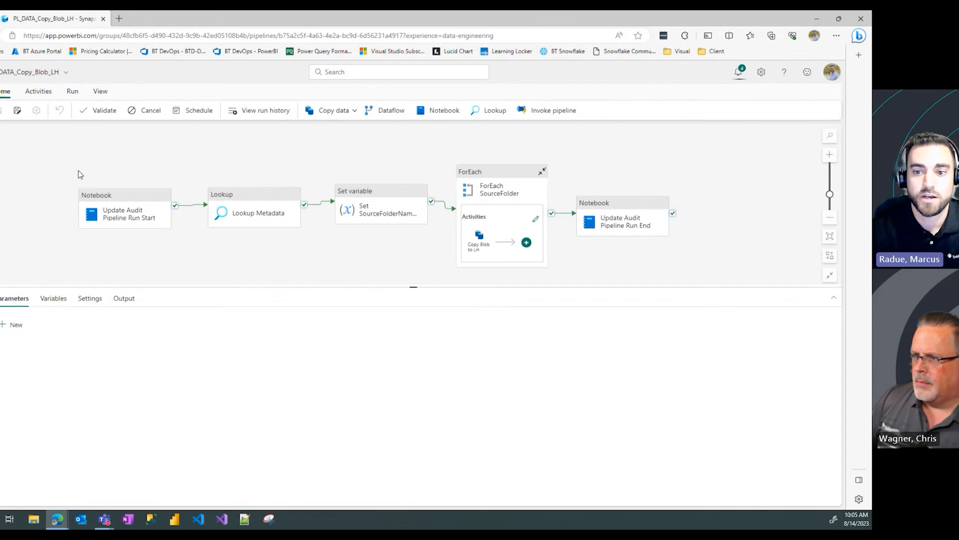
pyautogui.moveTo(417, 232)
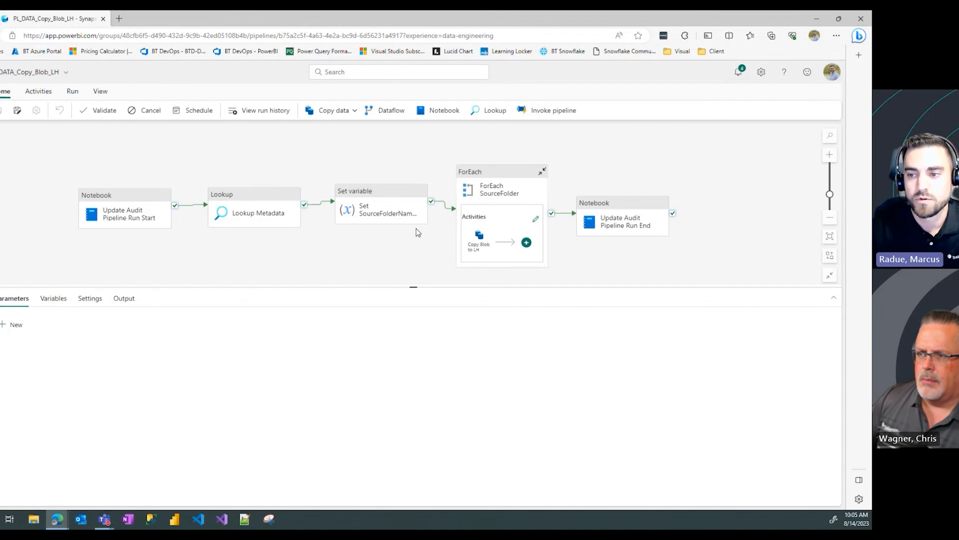
pyautogui.moveTo(410, 156)
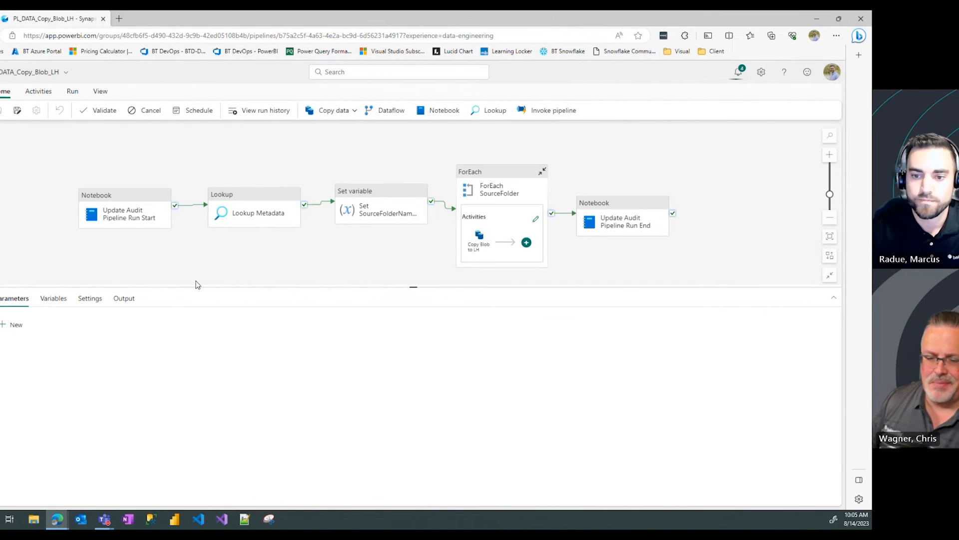
# Step: View the pipeline run's Output and refresh the activity statuses twice
pyautogui.click(123, 298)
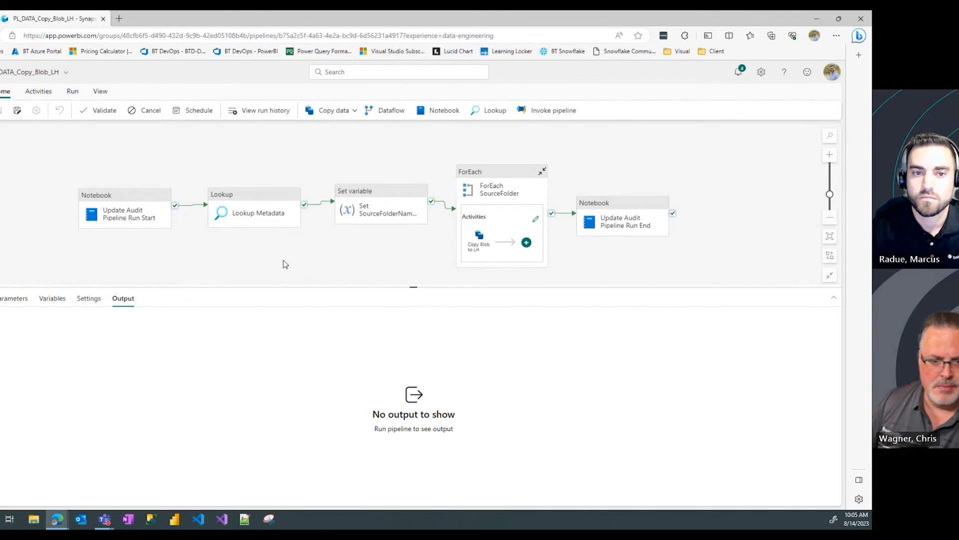
pyautogui.moveTo(290, 265)
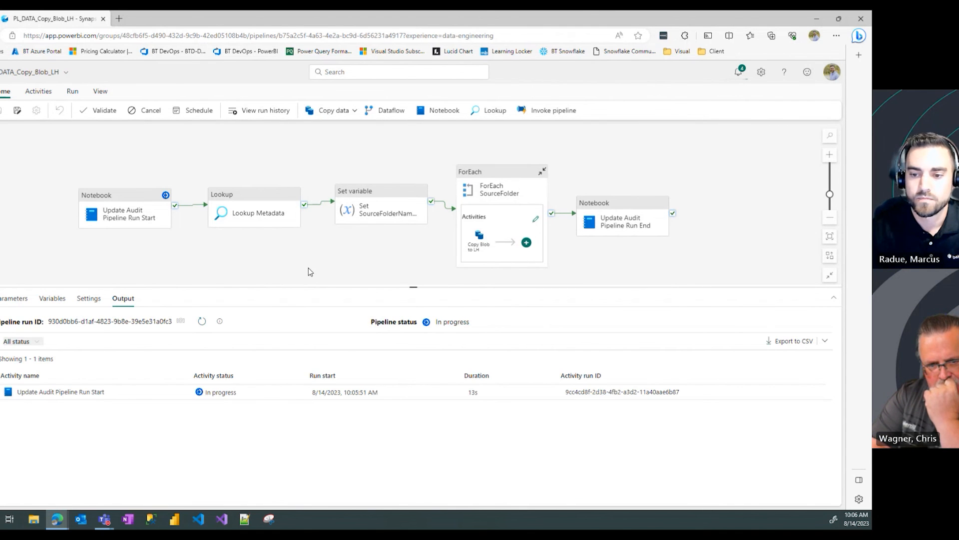
pyautogui.moveTo(201, 321)
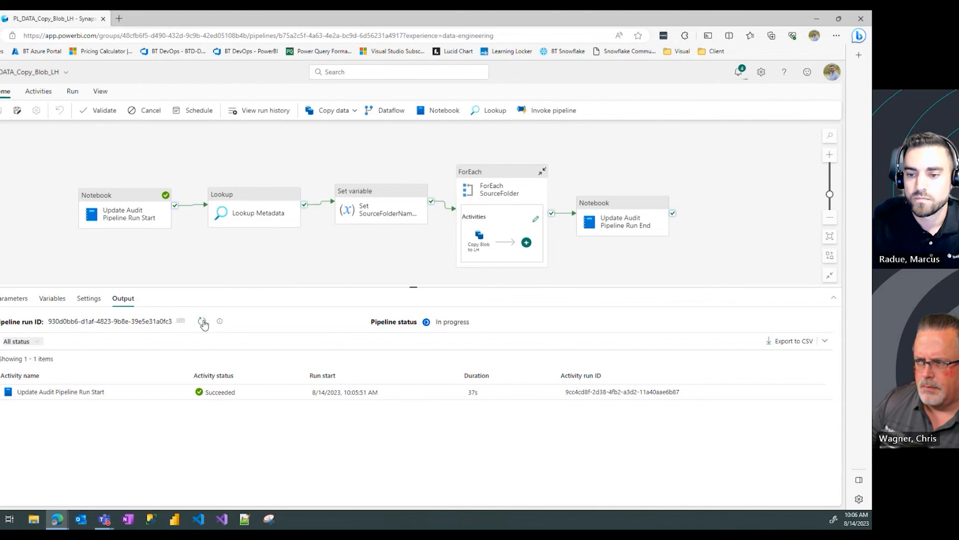
pyautogui.click(202, 321)
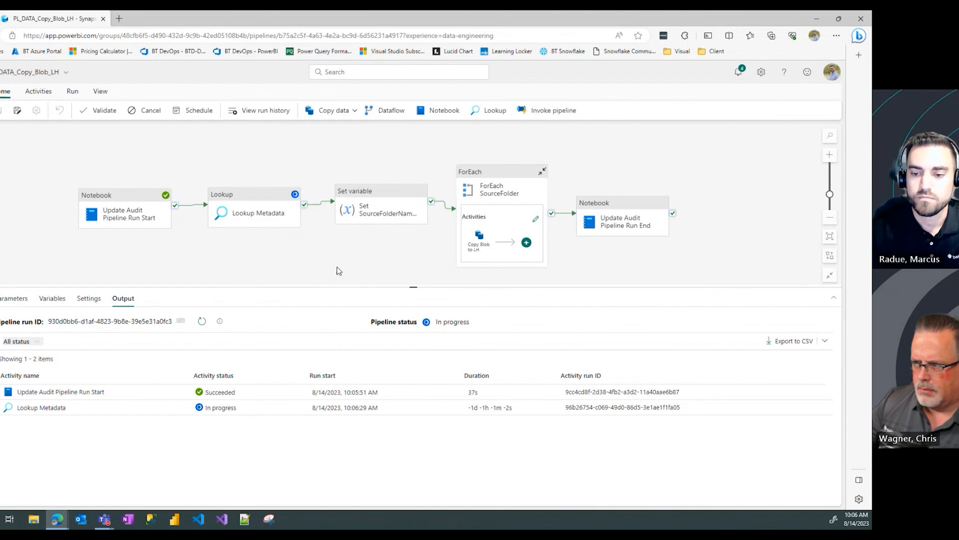
pyautogui.moveTo(374, 271)
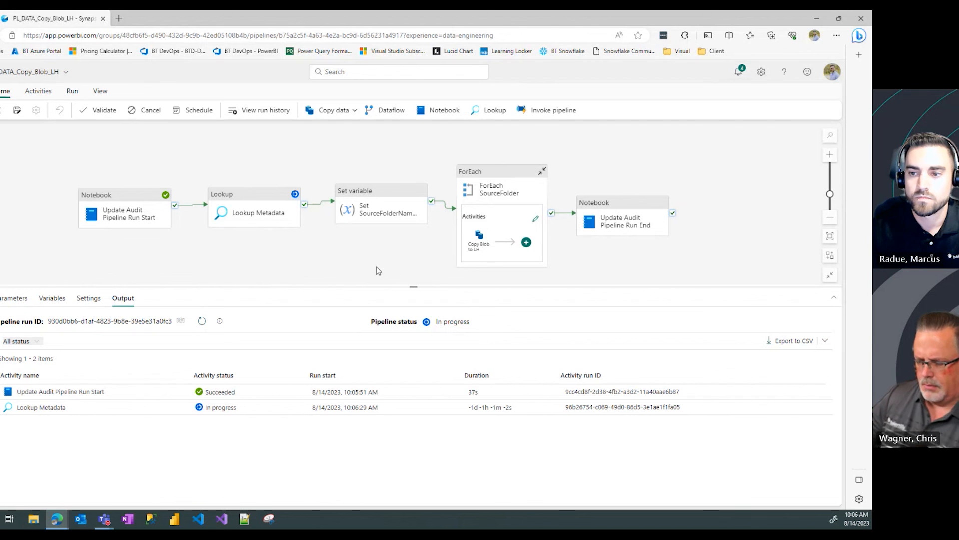
pyautogui.click(201, 322)
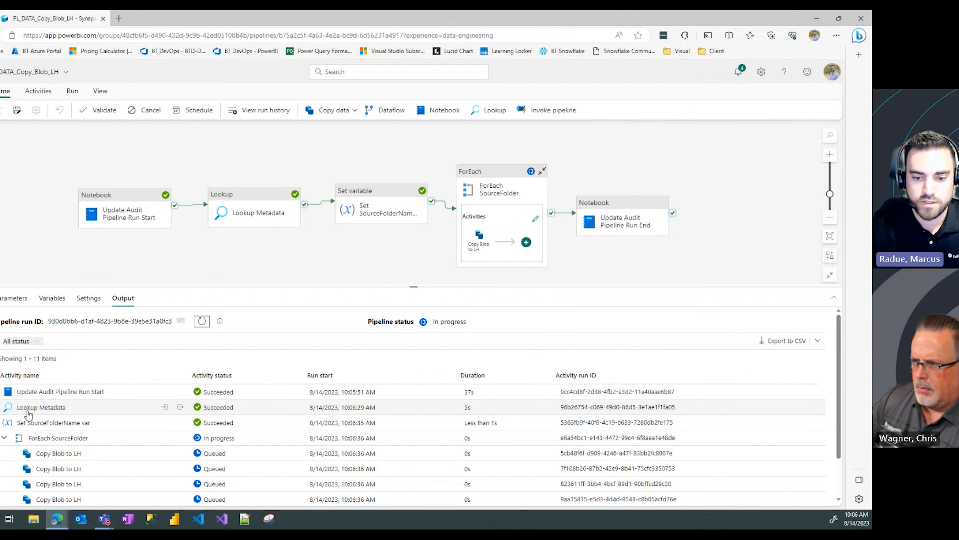
pyautogui.moveTo(294, 268)
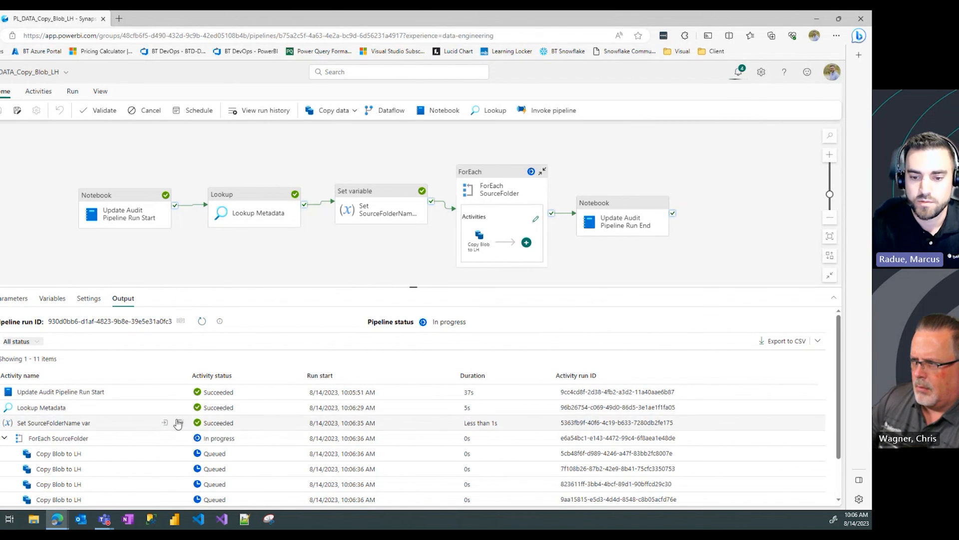
pyautogui.click(164, 422)
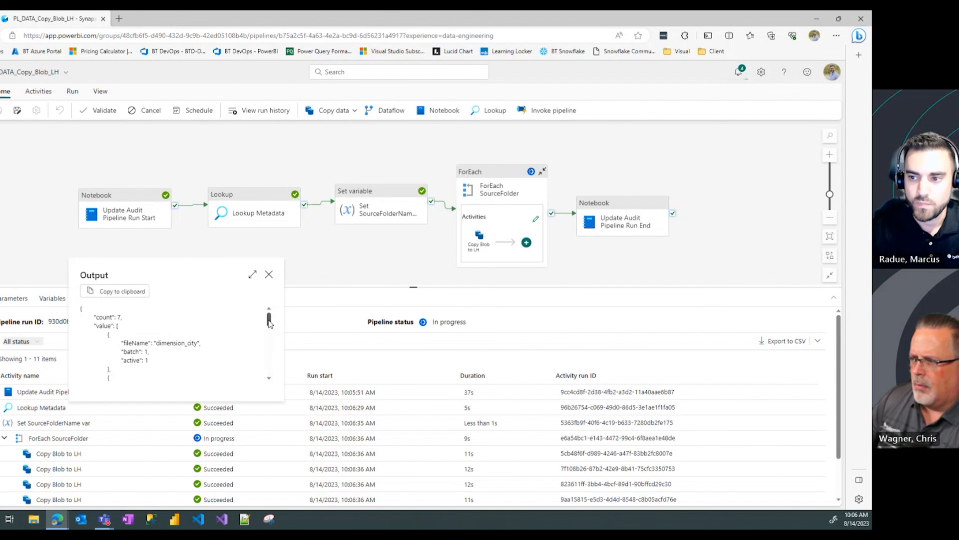
pyautogui.moveTo(297, 263)
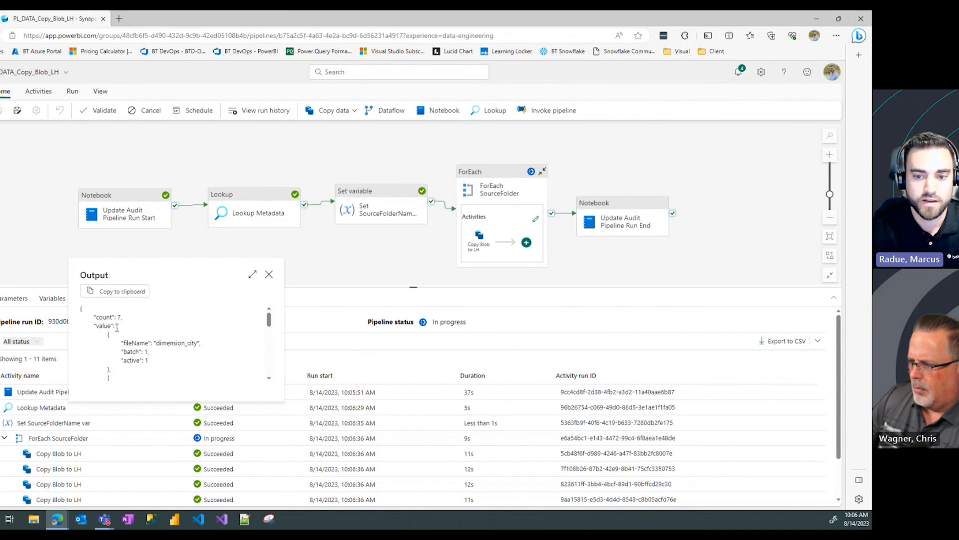
pyautogui.scroll(-3)
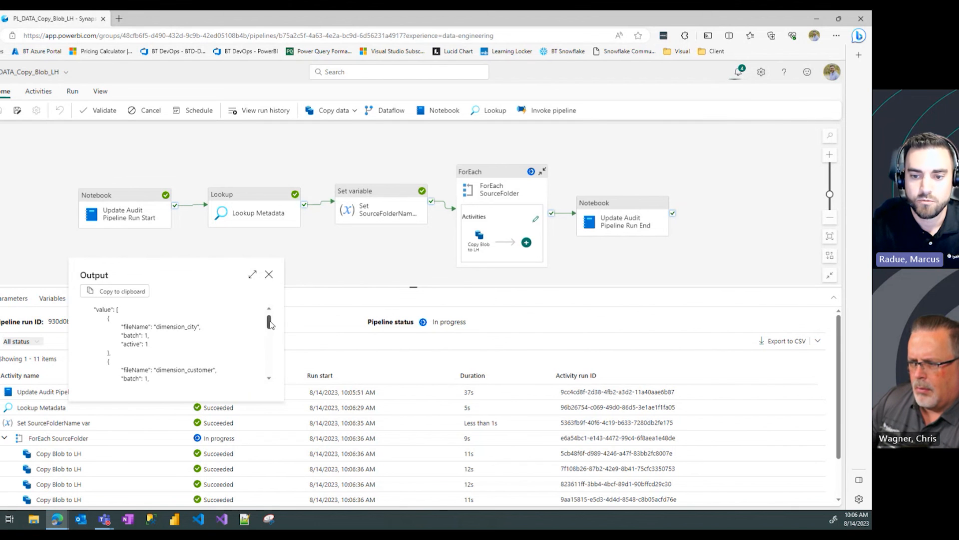
pyautogui.scroll(3)
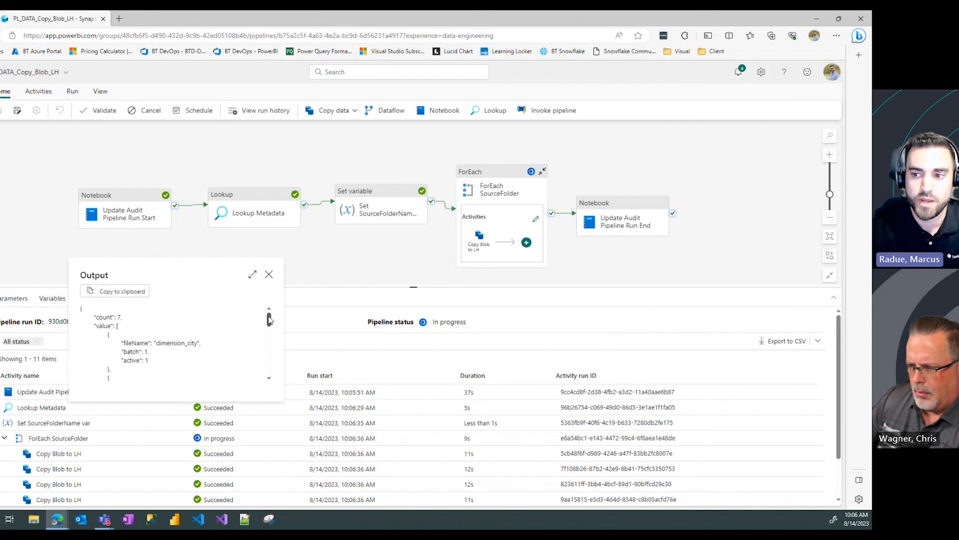
pyautogui.moveTo(256, 325)
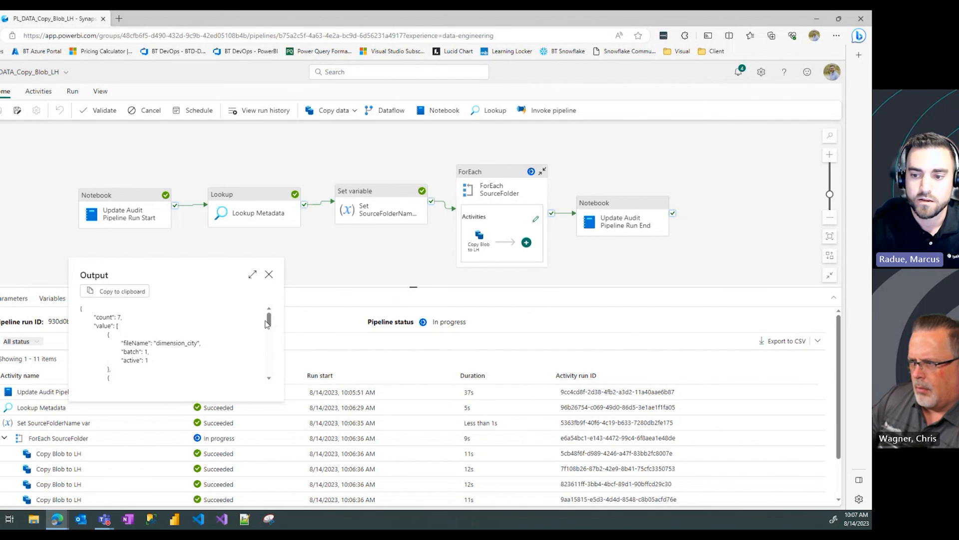
pyautogui.scroll(-3)
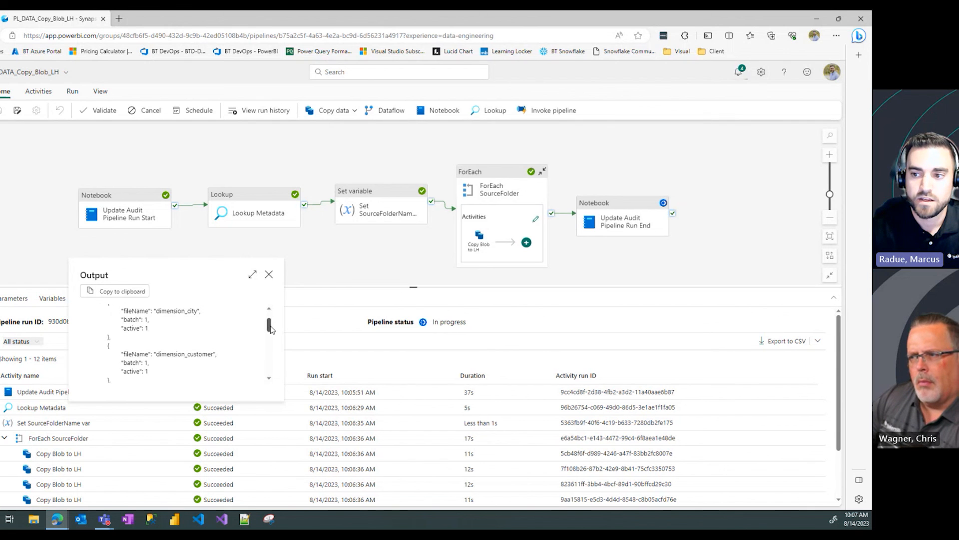
pyautogui.scroll(-3)
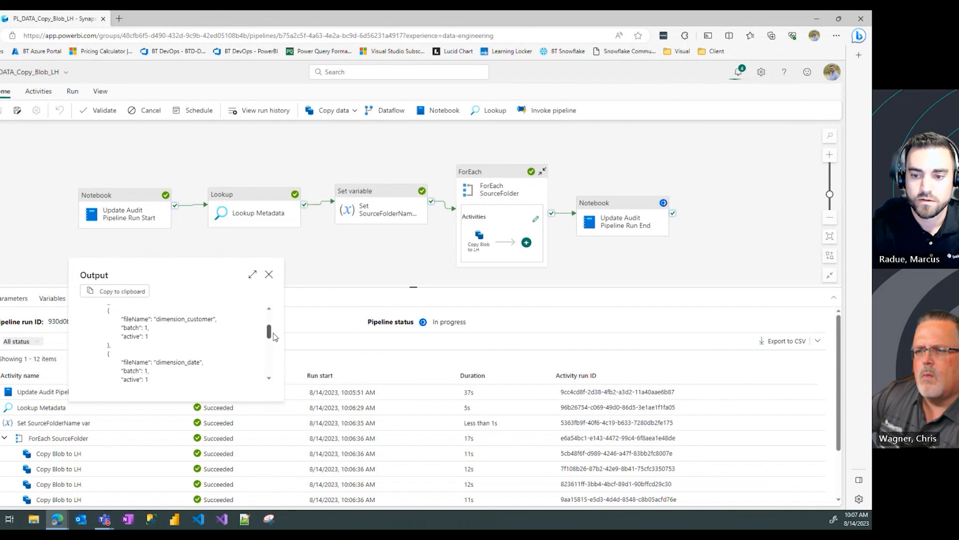
pyautogui.scroll(-3)
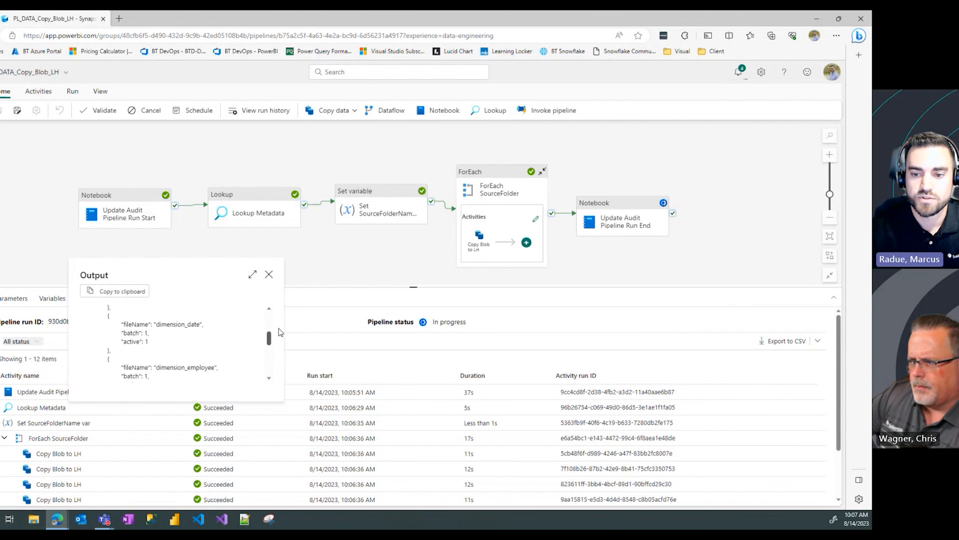
pyautogui.scroll(3)
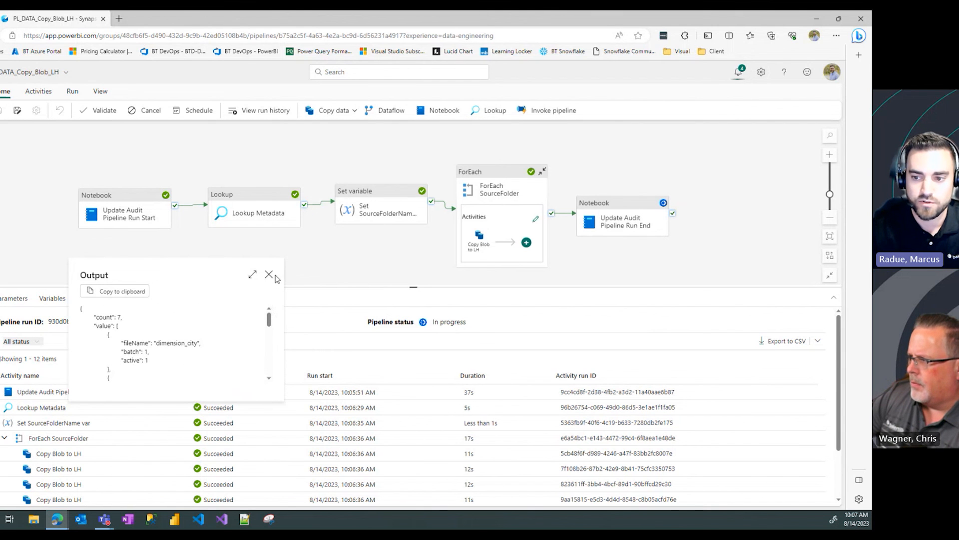
pyautogui.click(268, 274)
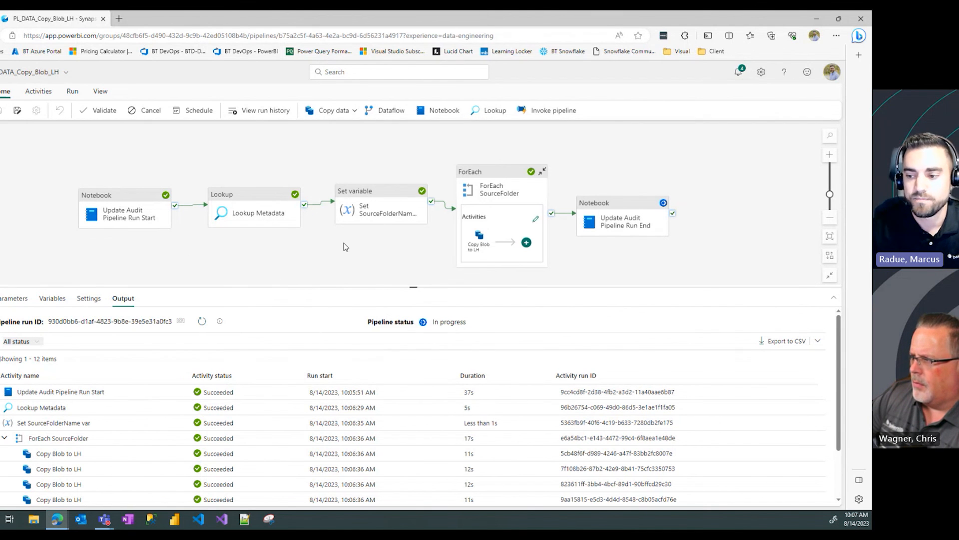
pyautogui.moveTo(179, 269)
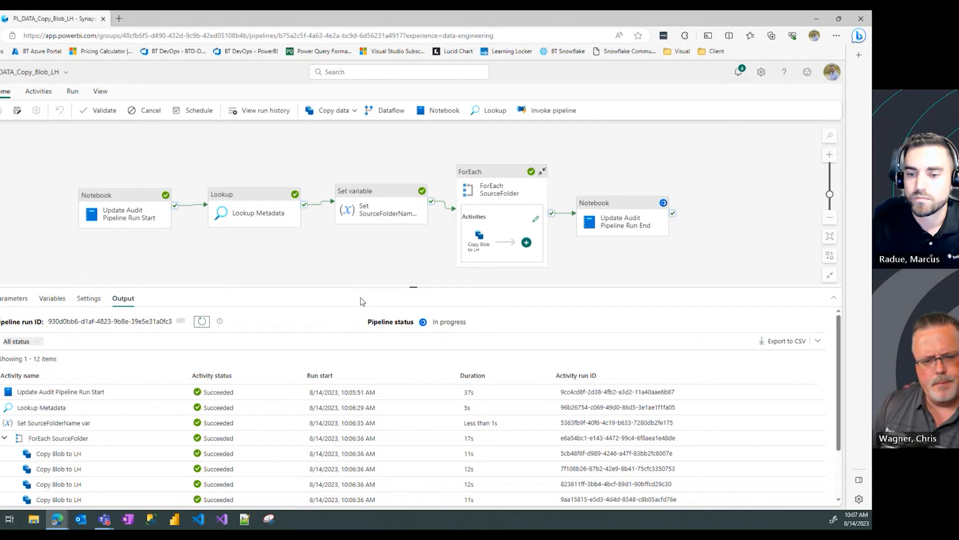
pyautogui.moveTo(754, 337)
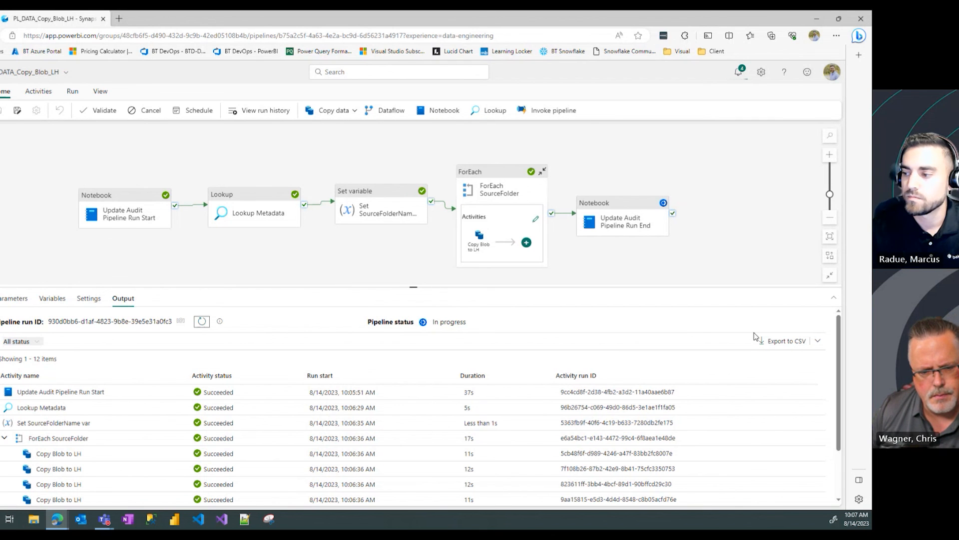
pyautogui.moveTo(295, 273)
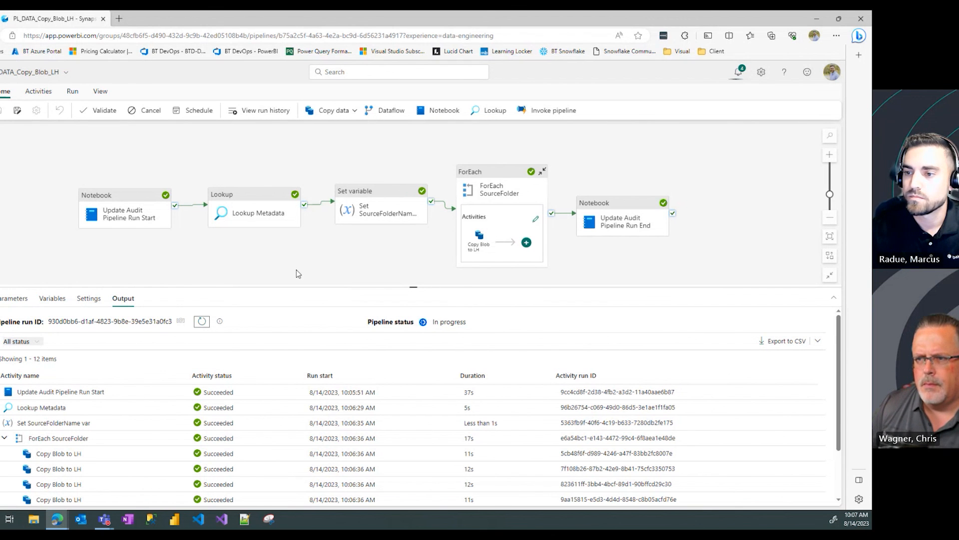
pyautogui.moveTo(316, 273)
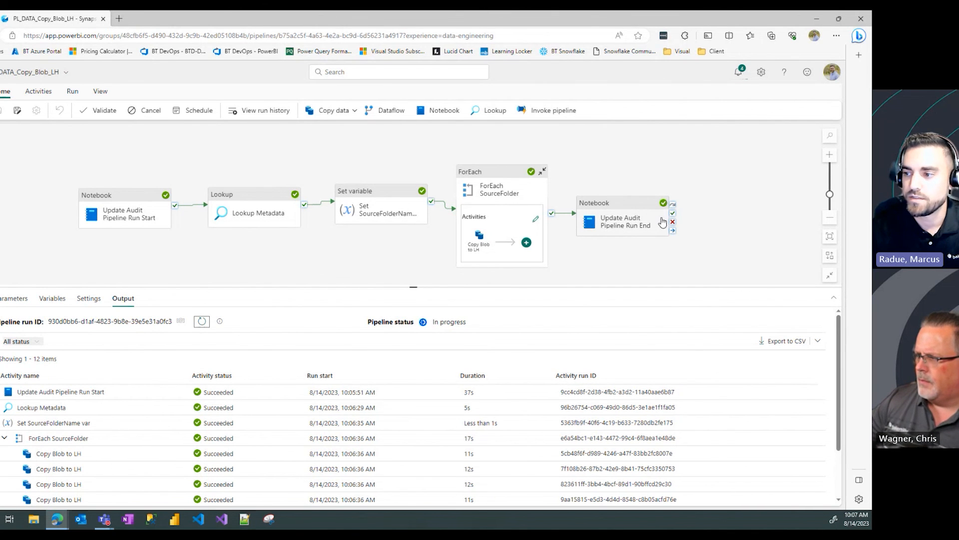
pyautogui.moveTo(714, 202)
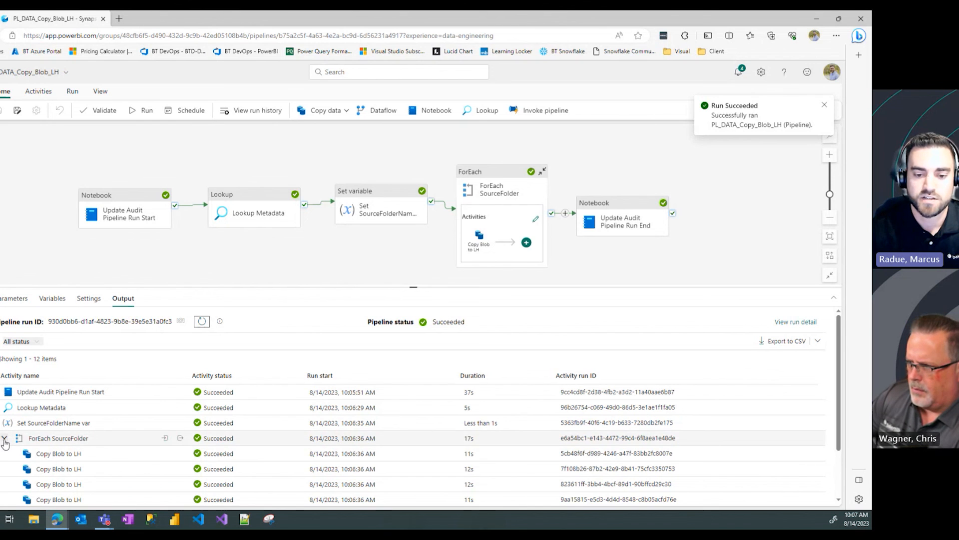
# Step: Collapse the ForEach SourceFolder copy rows in the succeeded run's activity list
pyautogui.click(5, 438)
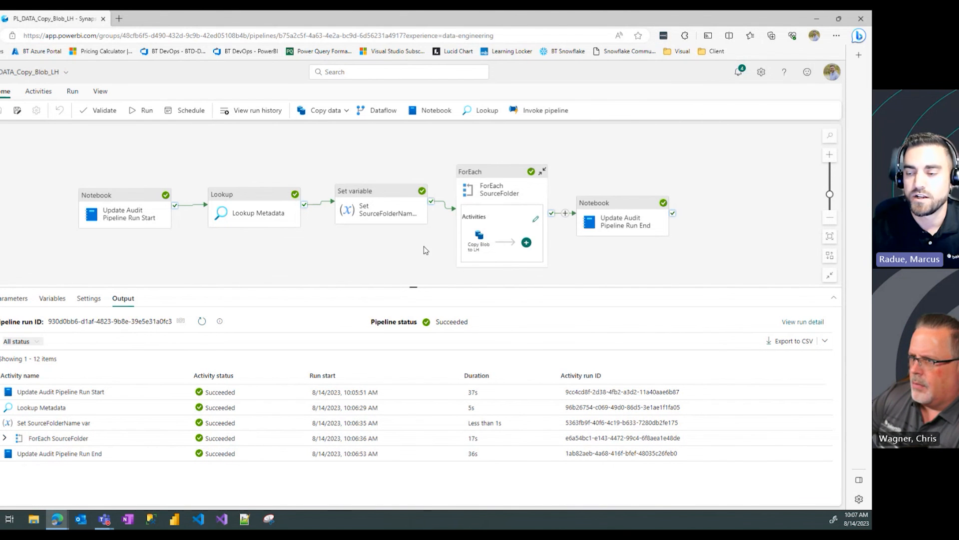
pyautogui.moveTo(463, 190)
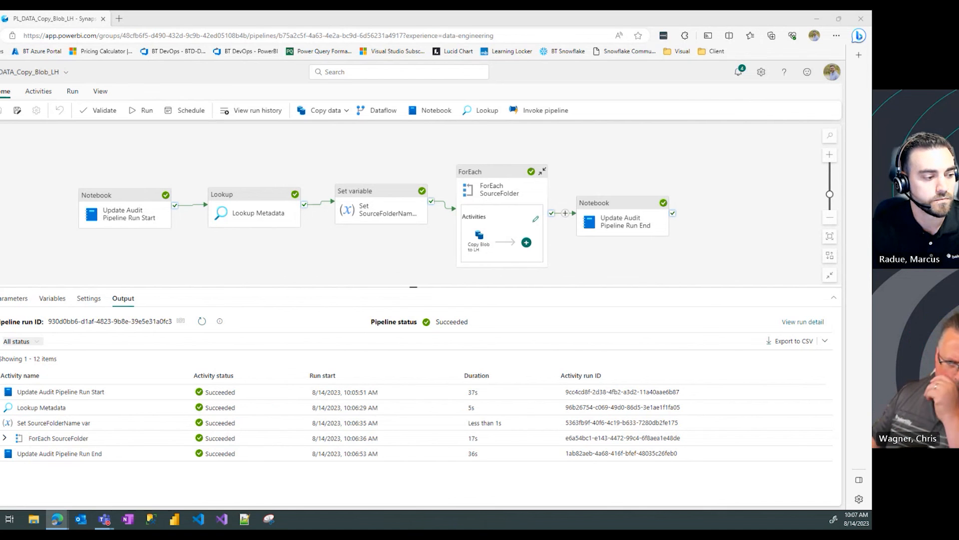
pyautogui.moveTo(378, 259)
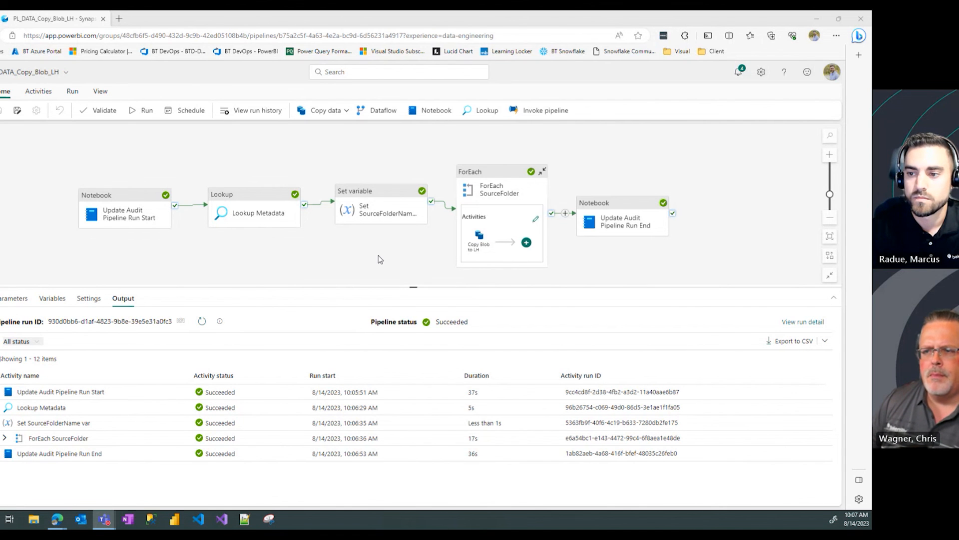
pyautogui.moveTo(407, 262)
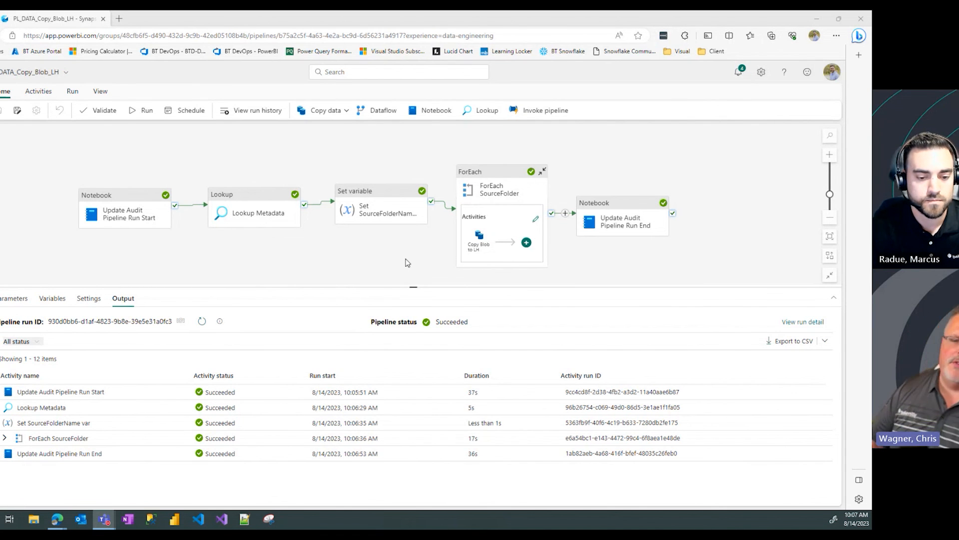